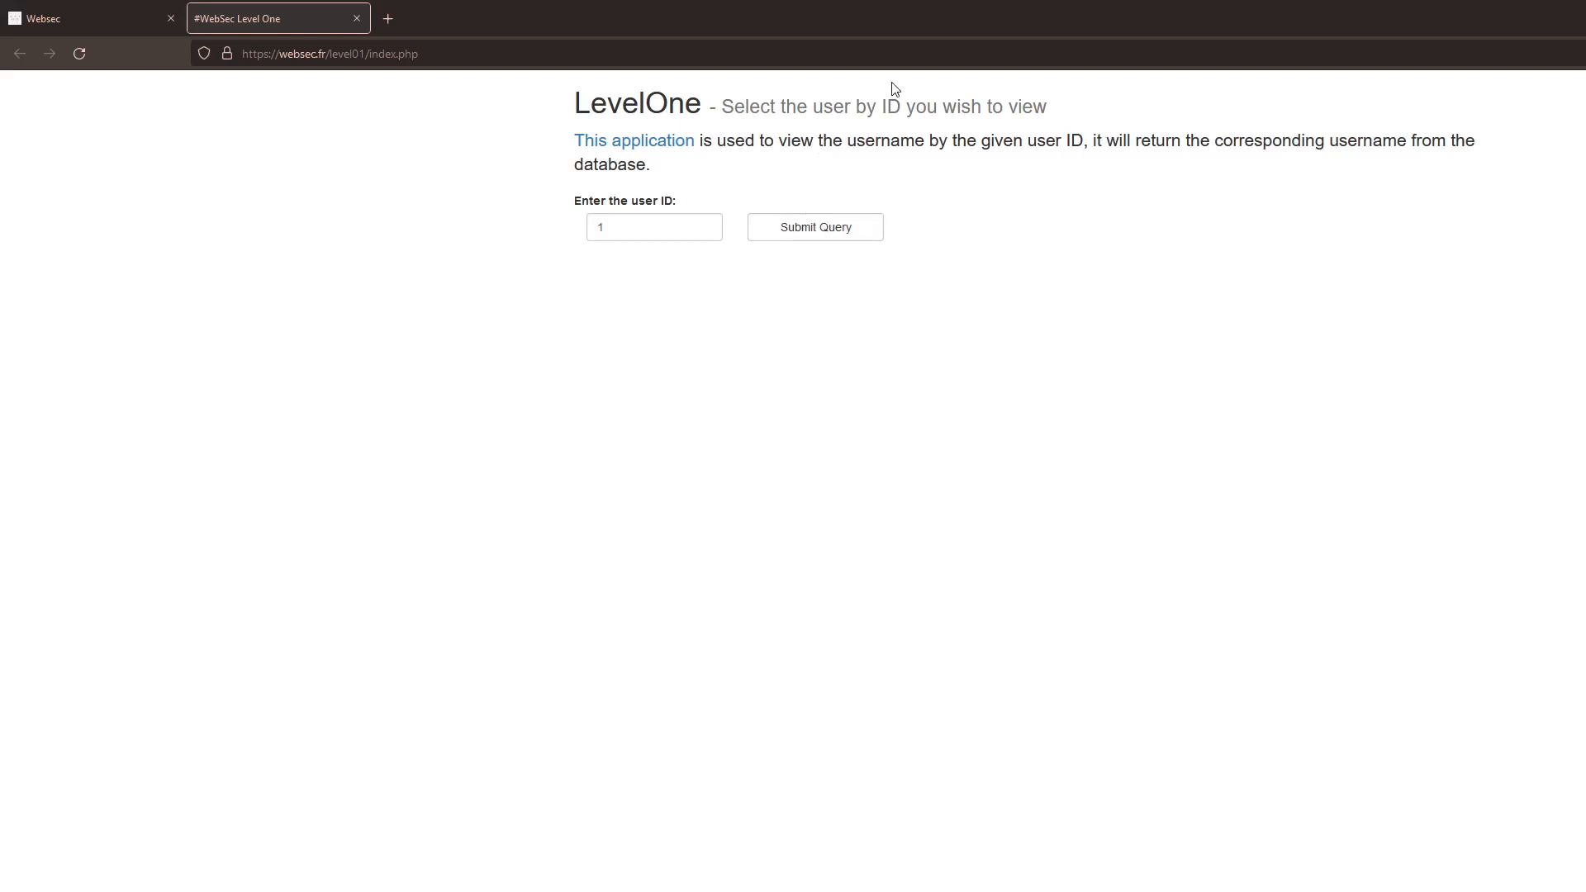
mouse_move(905, 55)
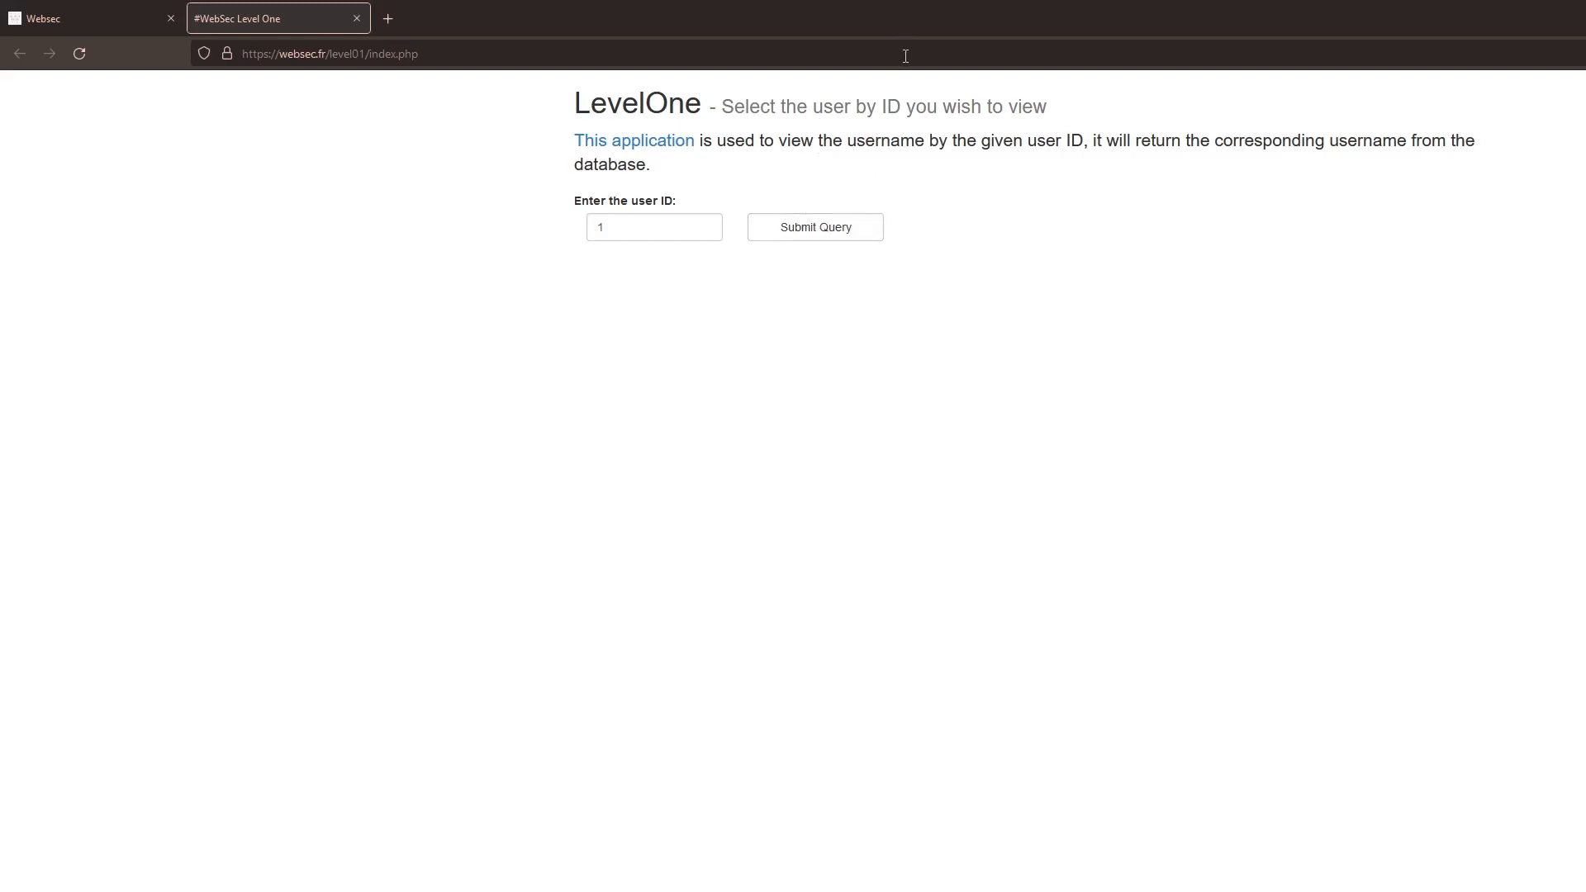
mouse_move(911, 81)
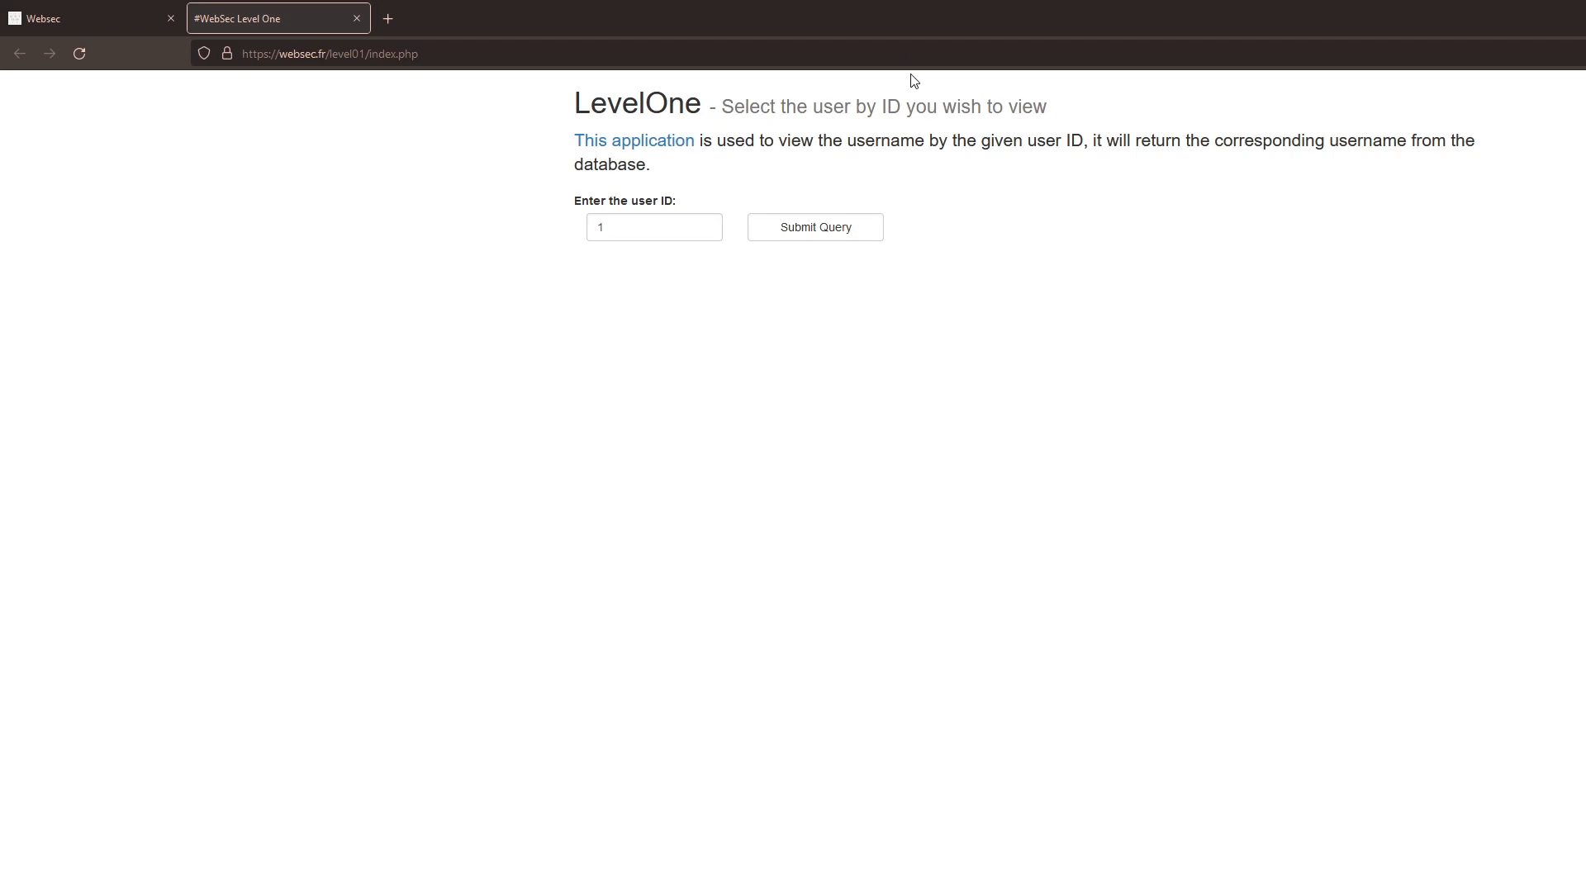
mouse_move(753, 178)
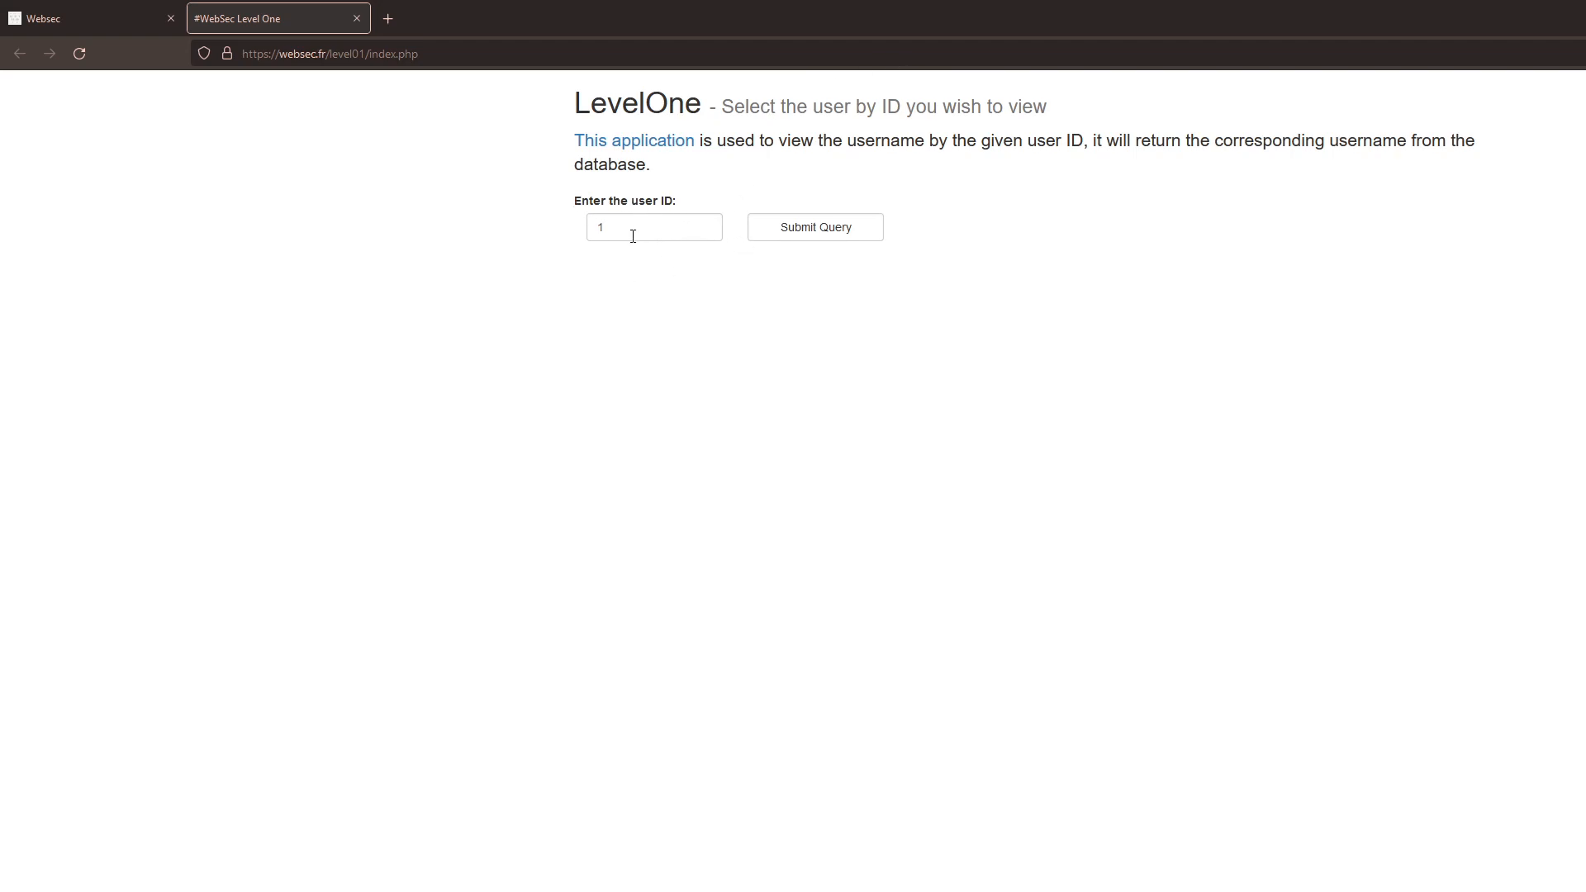
mouse_move(615, 233)
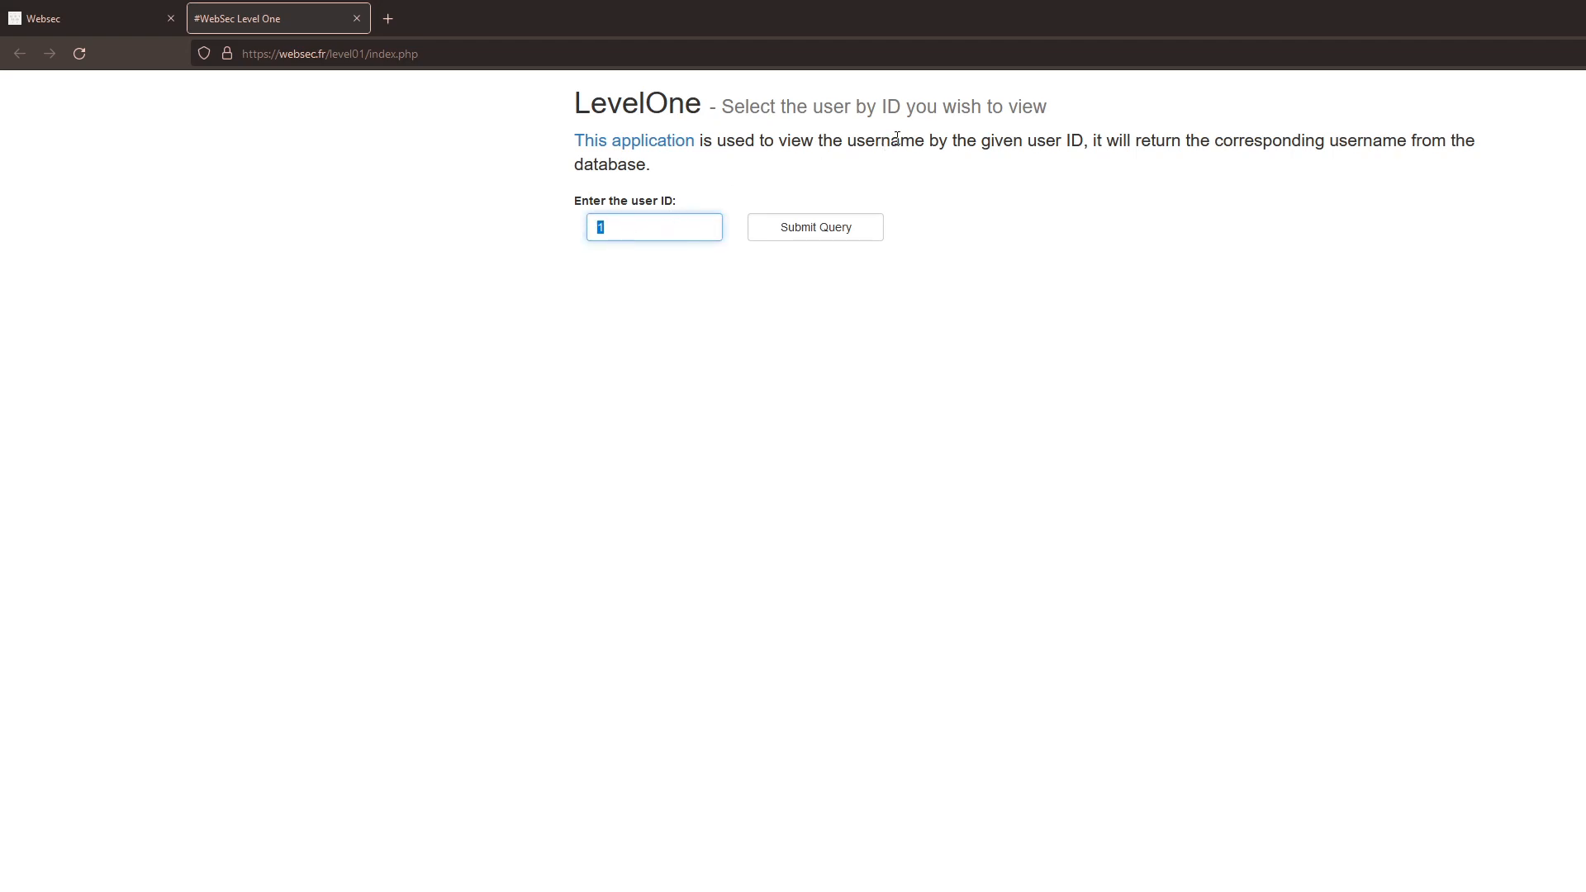
mouse_move(815, 226)
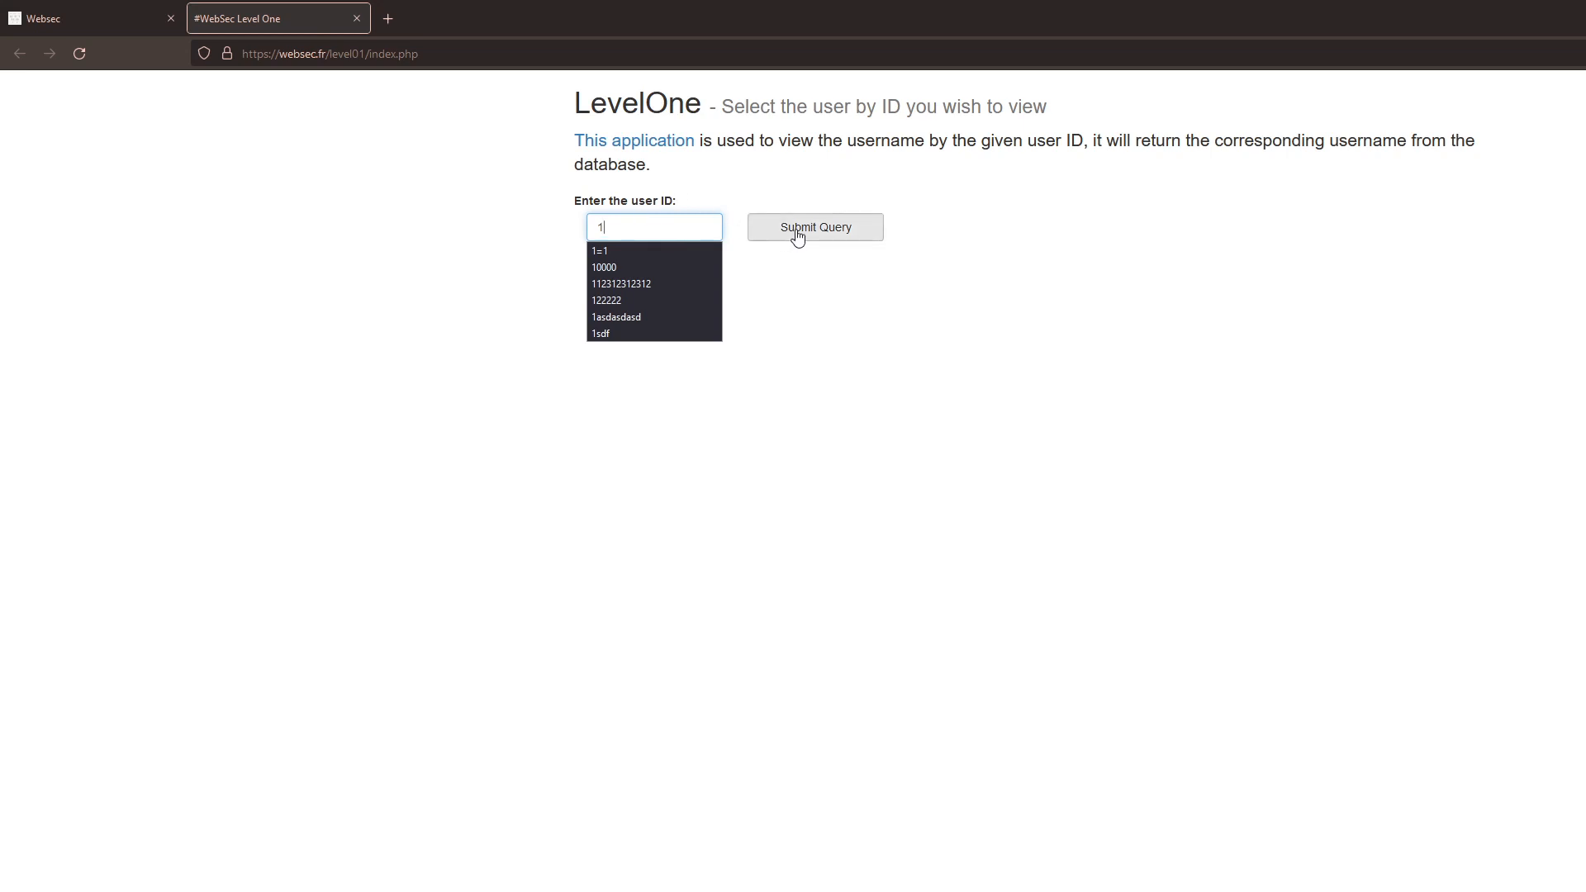
Look up user IDs 1, 2 and 3, then enter ID 4.
left_click(814, 226)
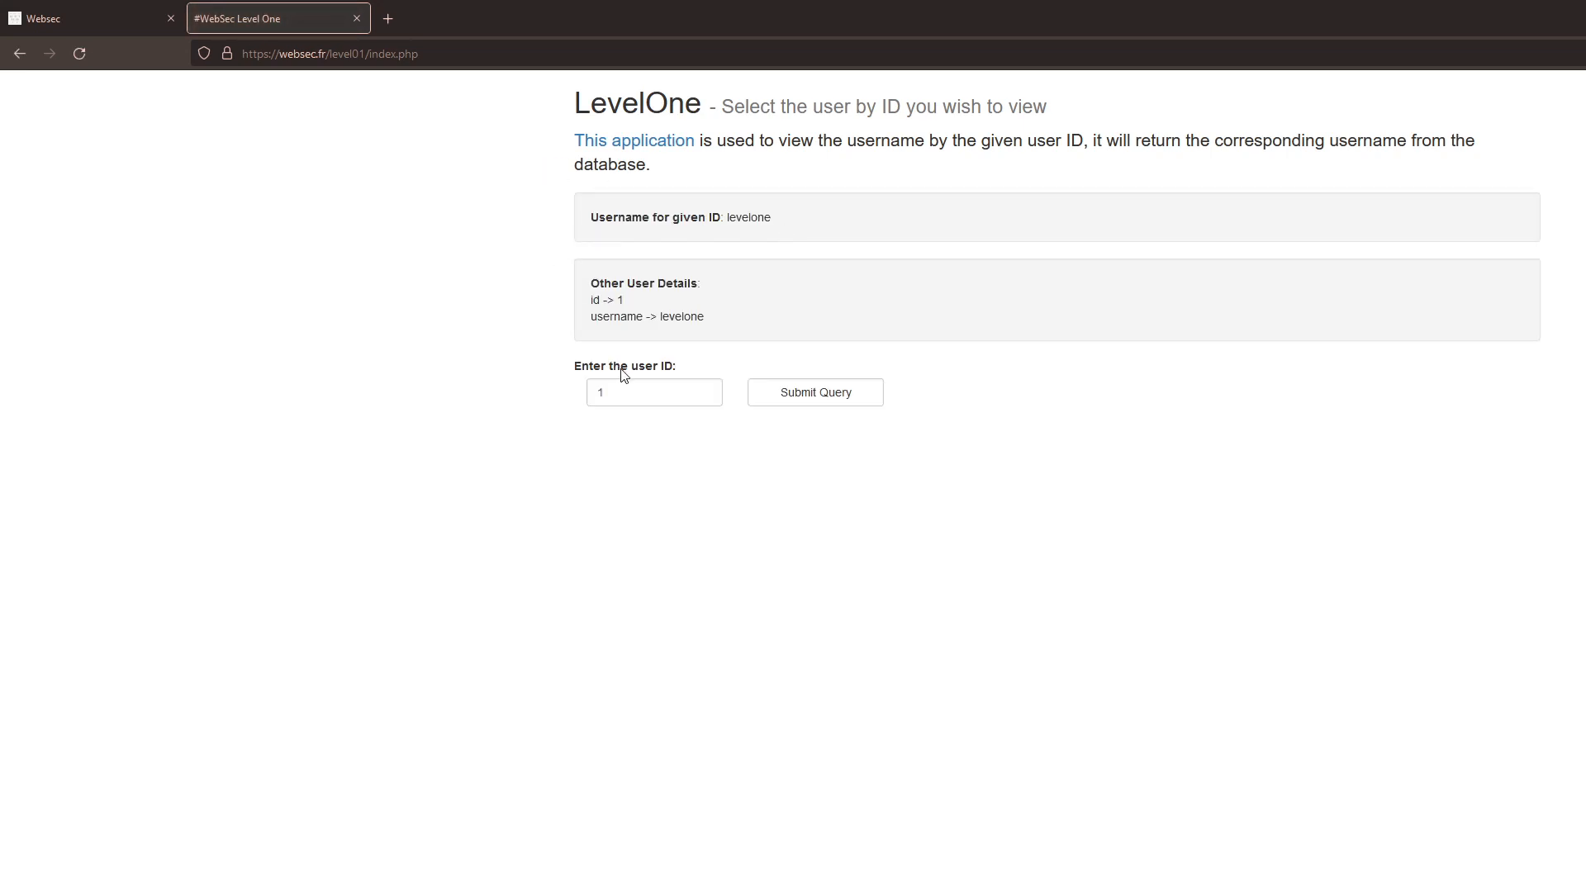
mouse_move(572, 327)
type("2")
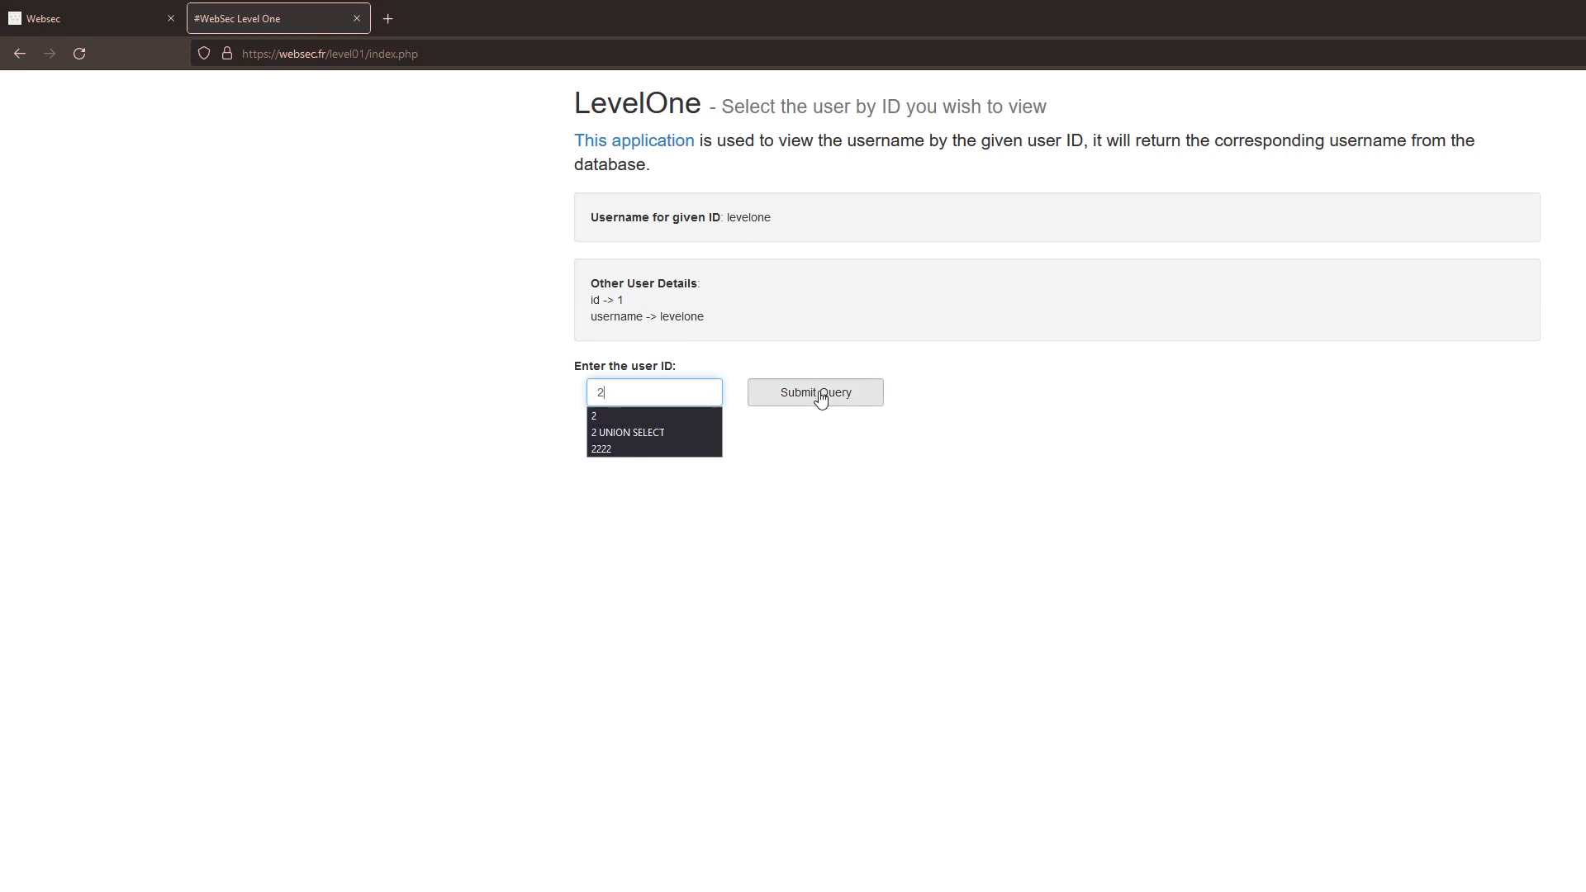
left_click(814, 393)
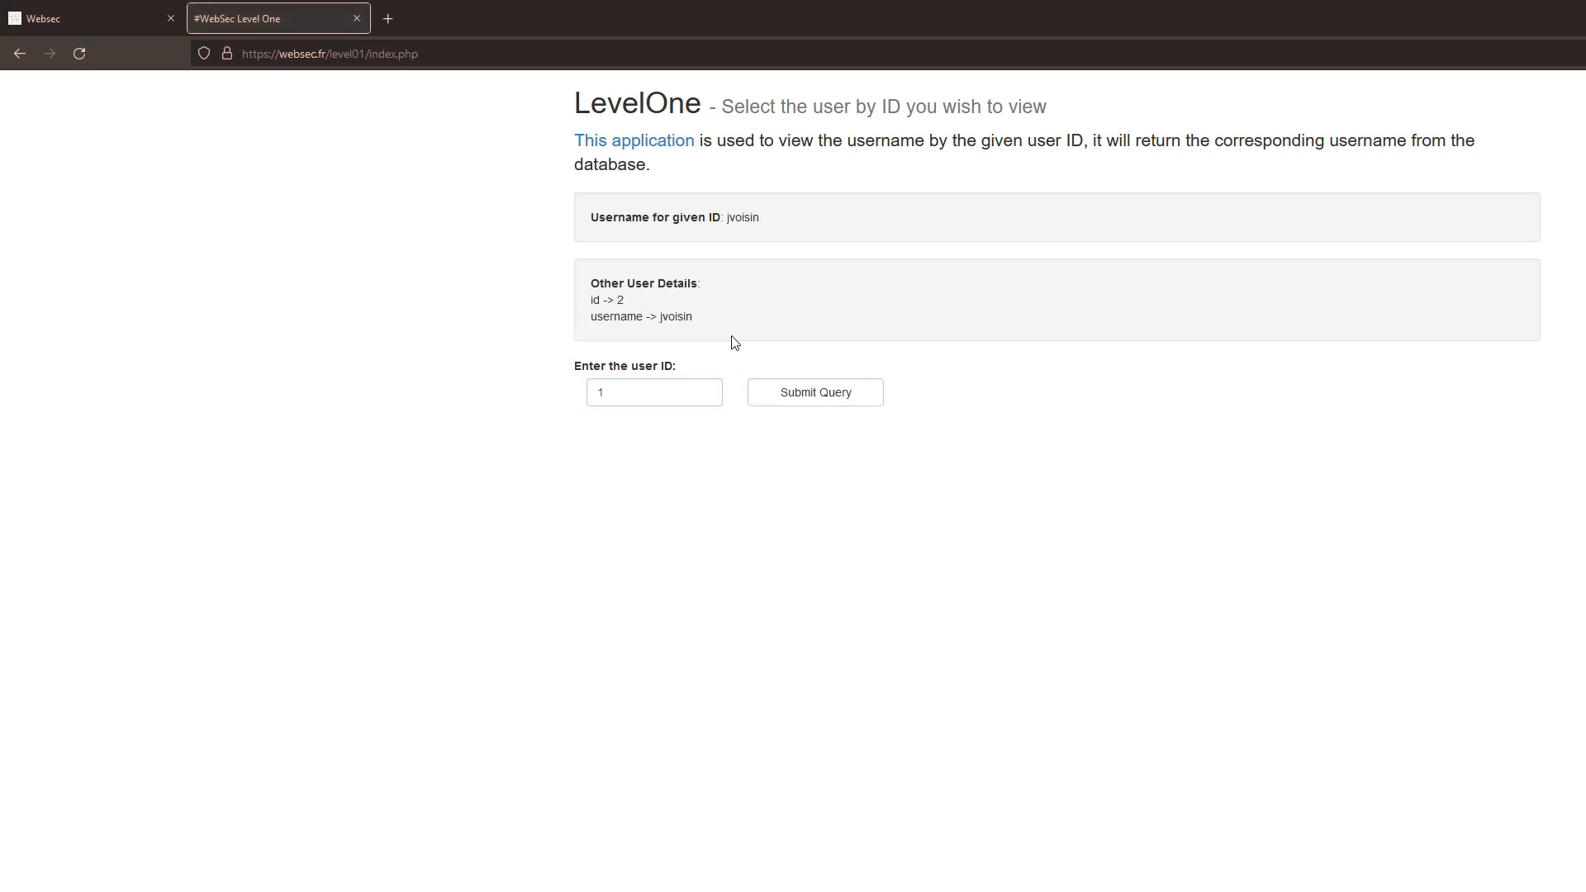
left_click(813, 392)
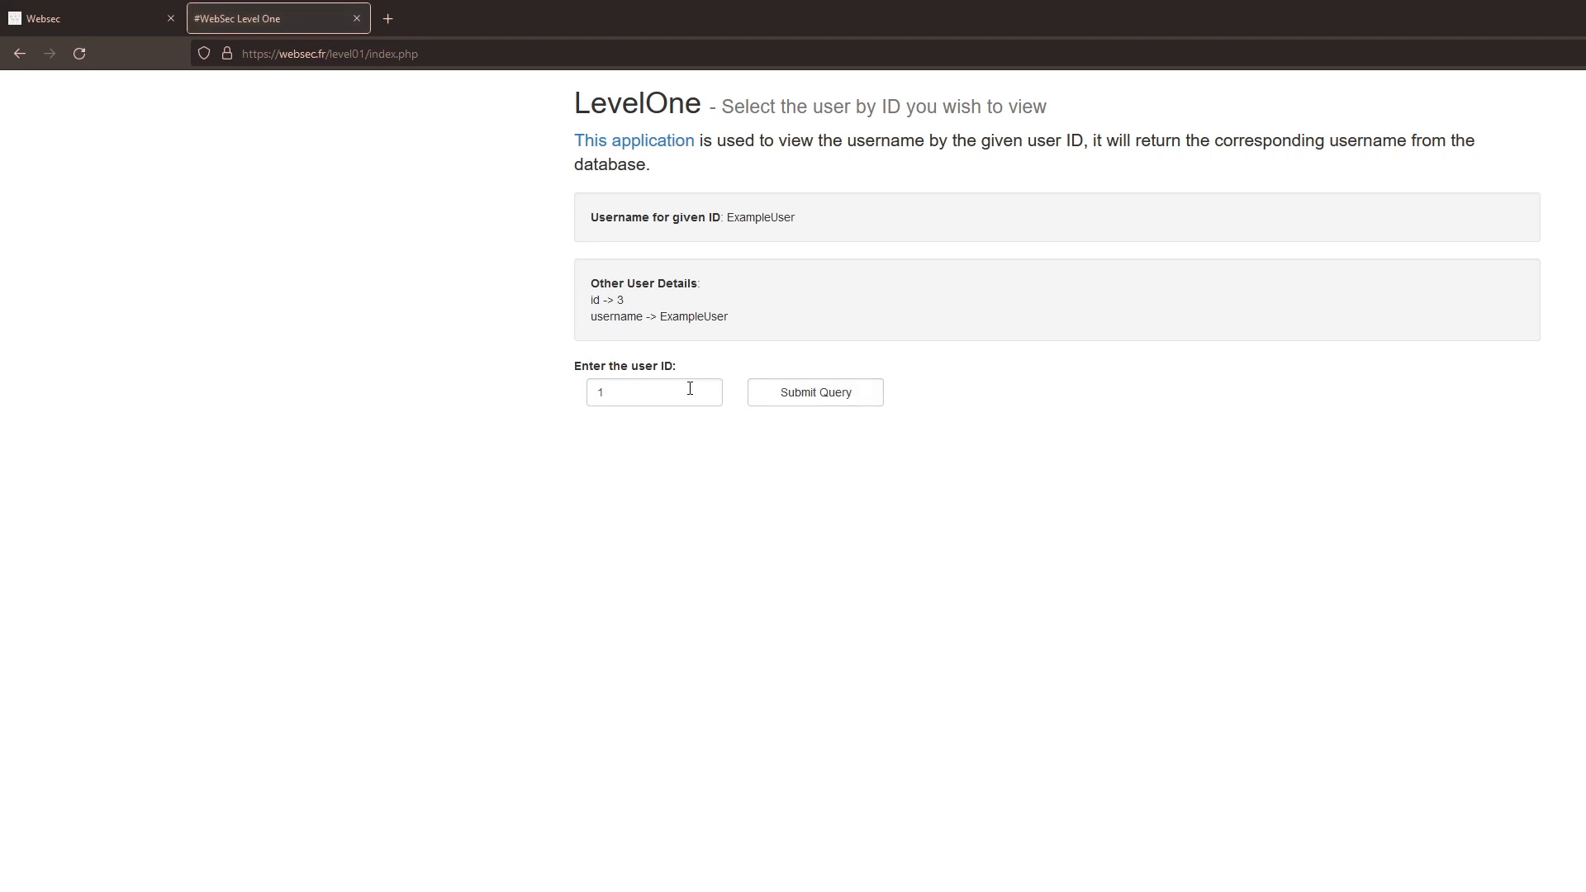
type("4")
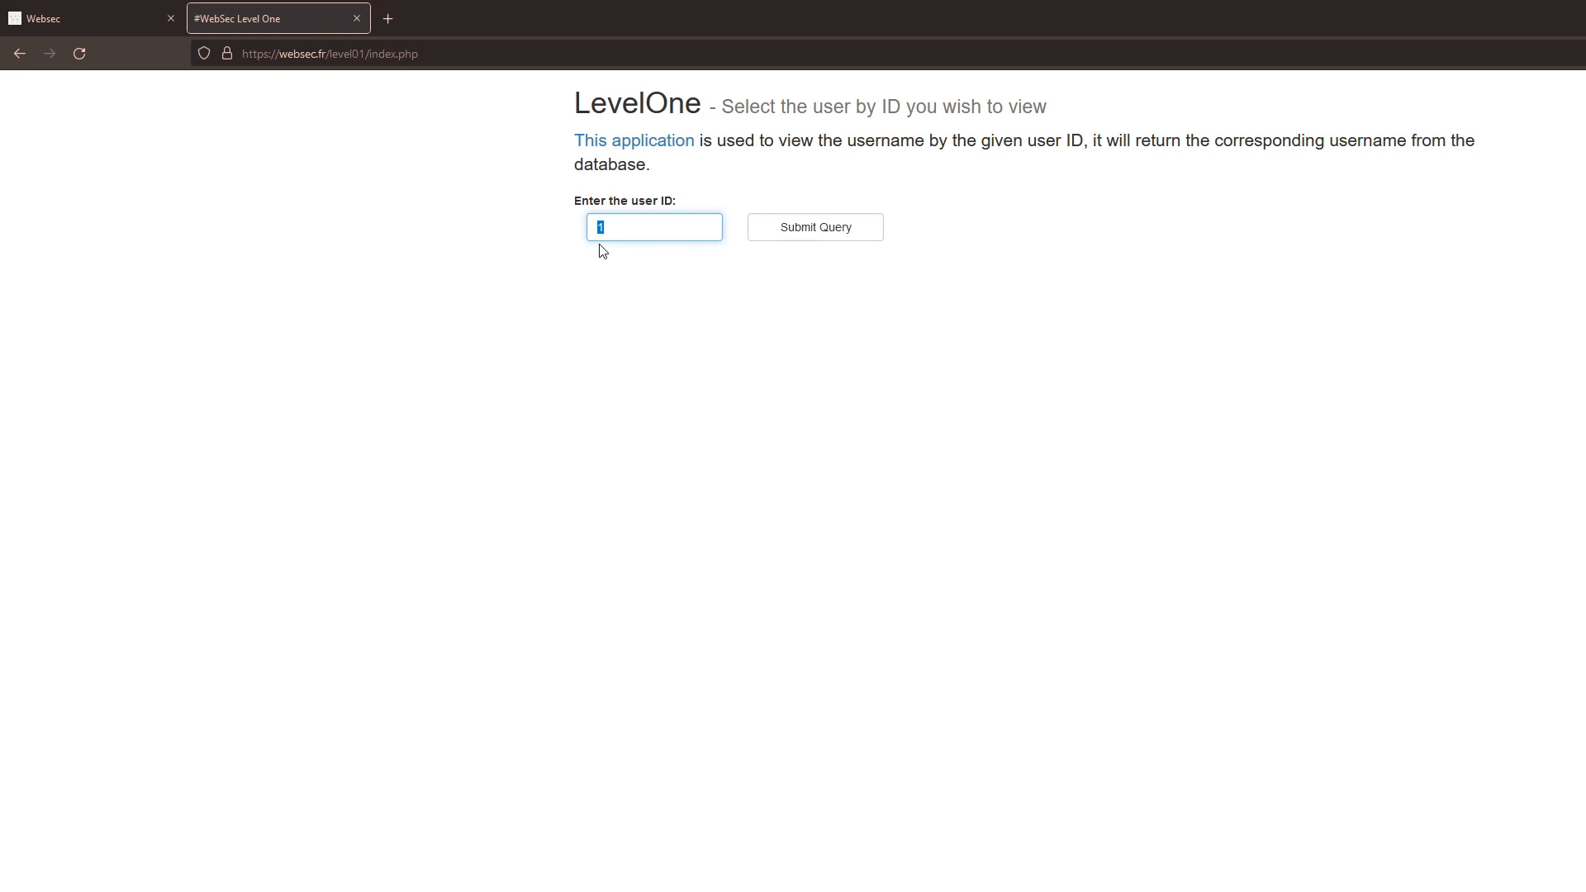
Enter the non-numeric user ID 'dasda' to trigger an SQLite error.
type("das")
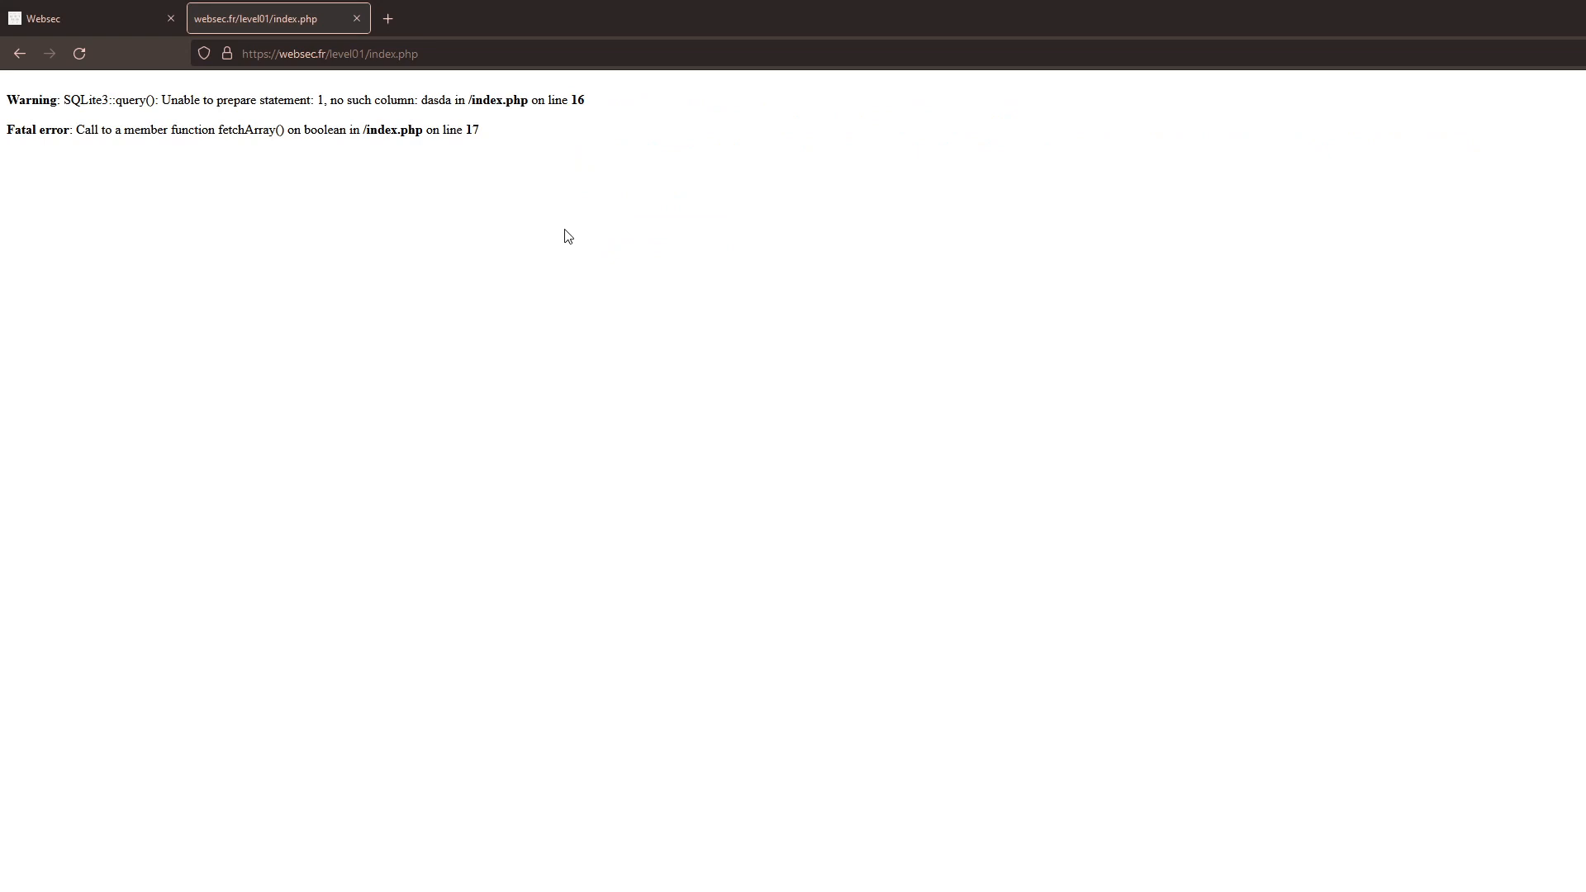
mouse_move(314, 181)
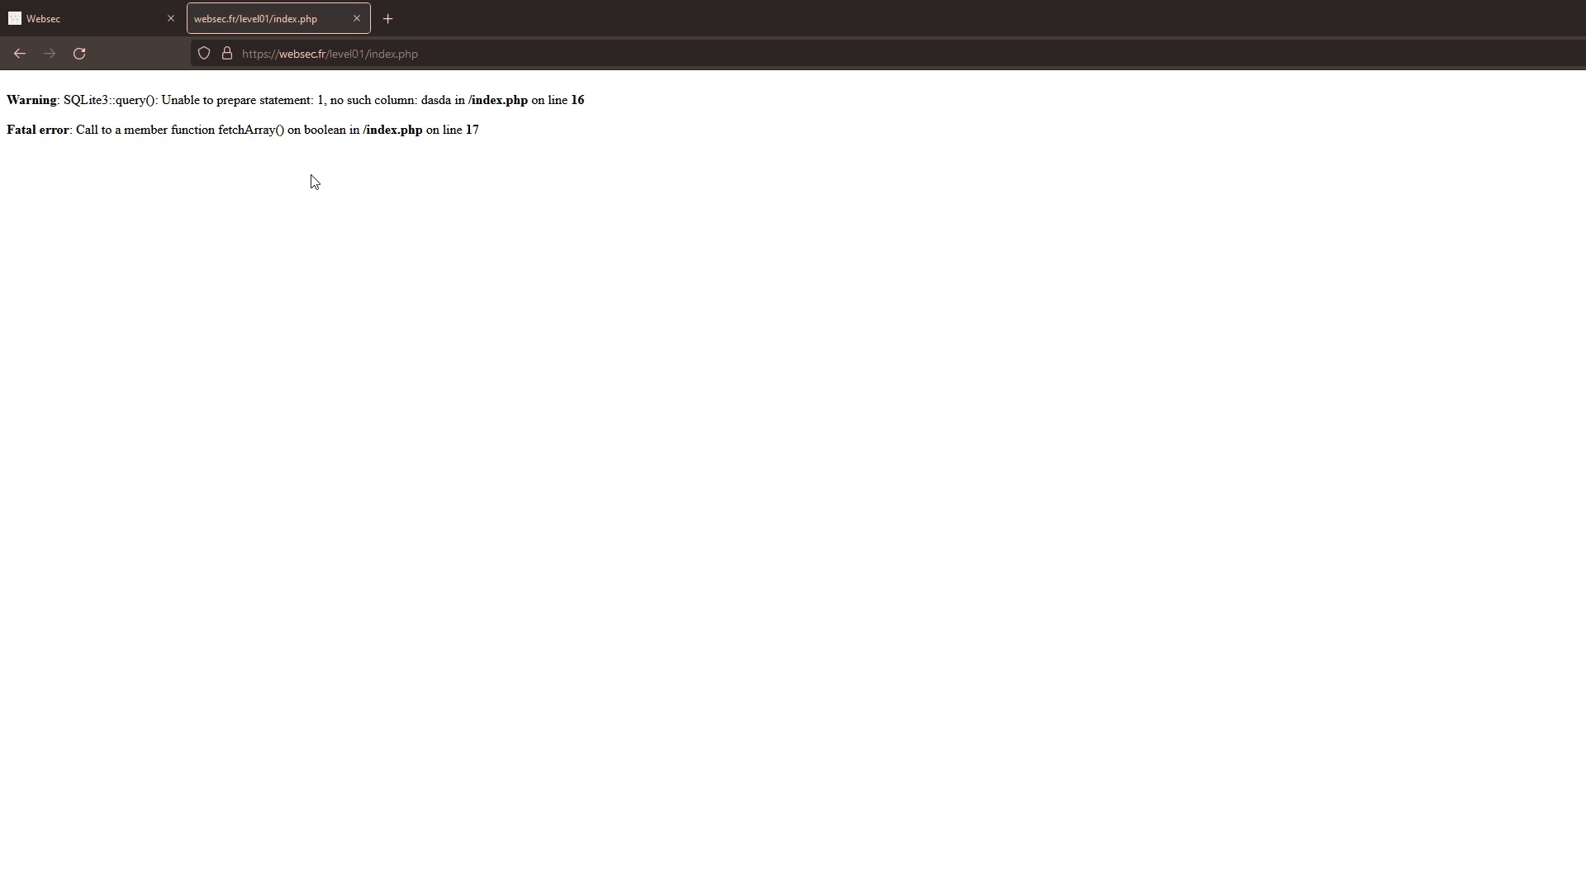
mouse_move(181, 129)
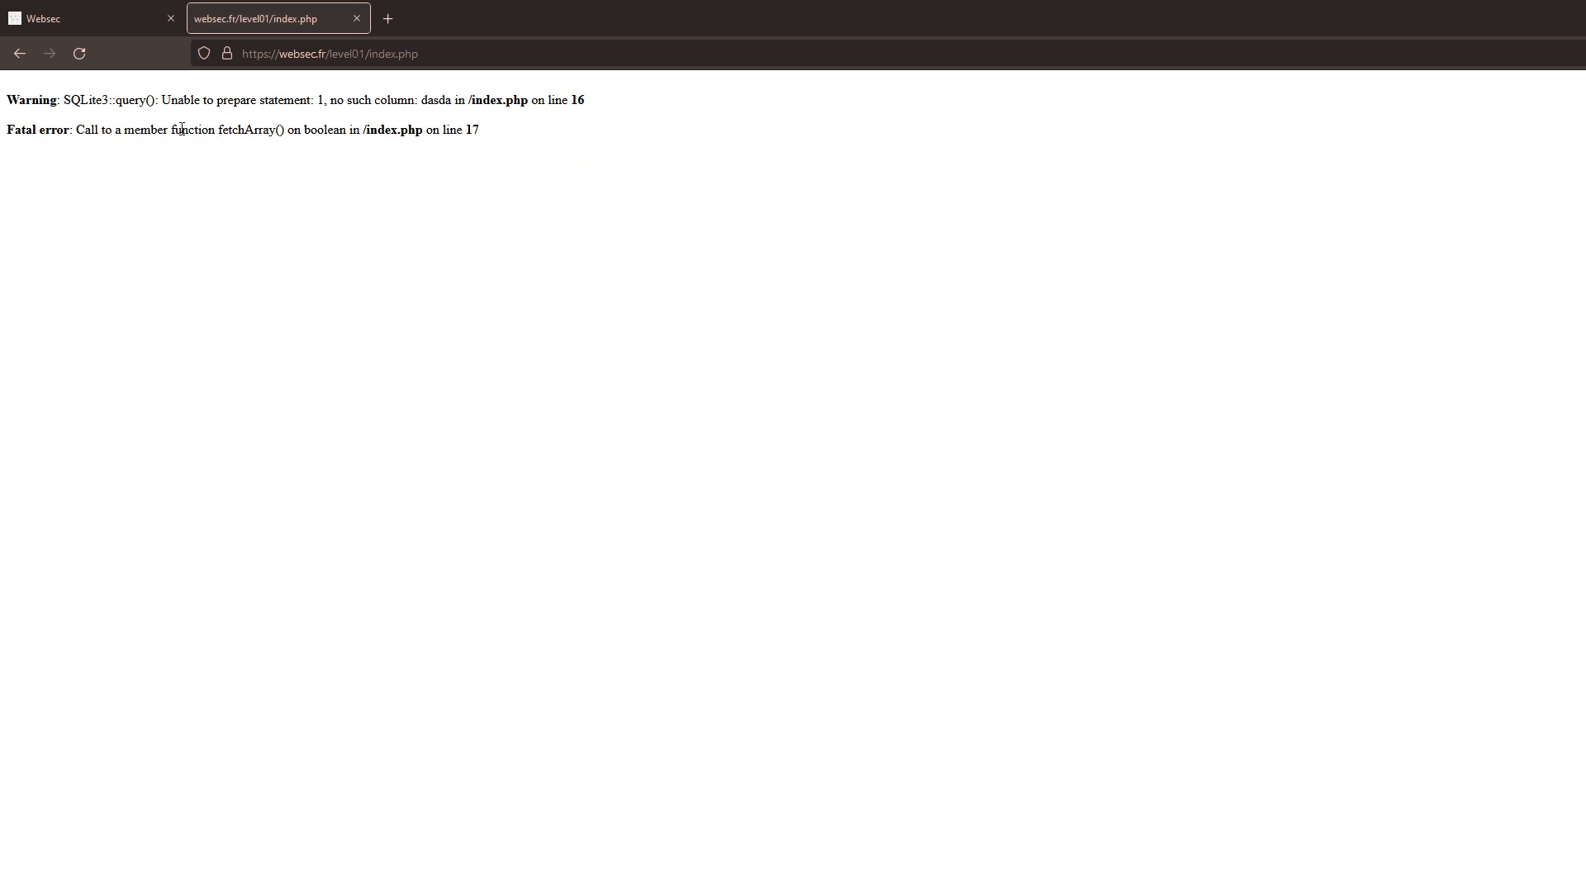
mouse_move(84, 123)
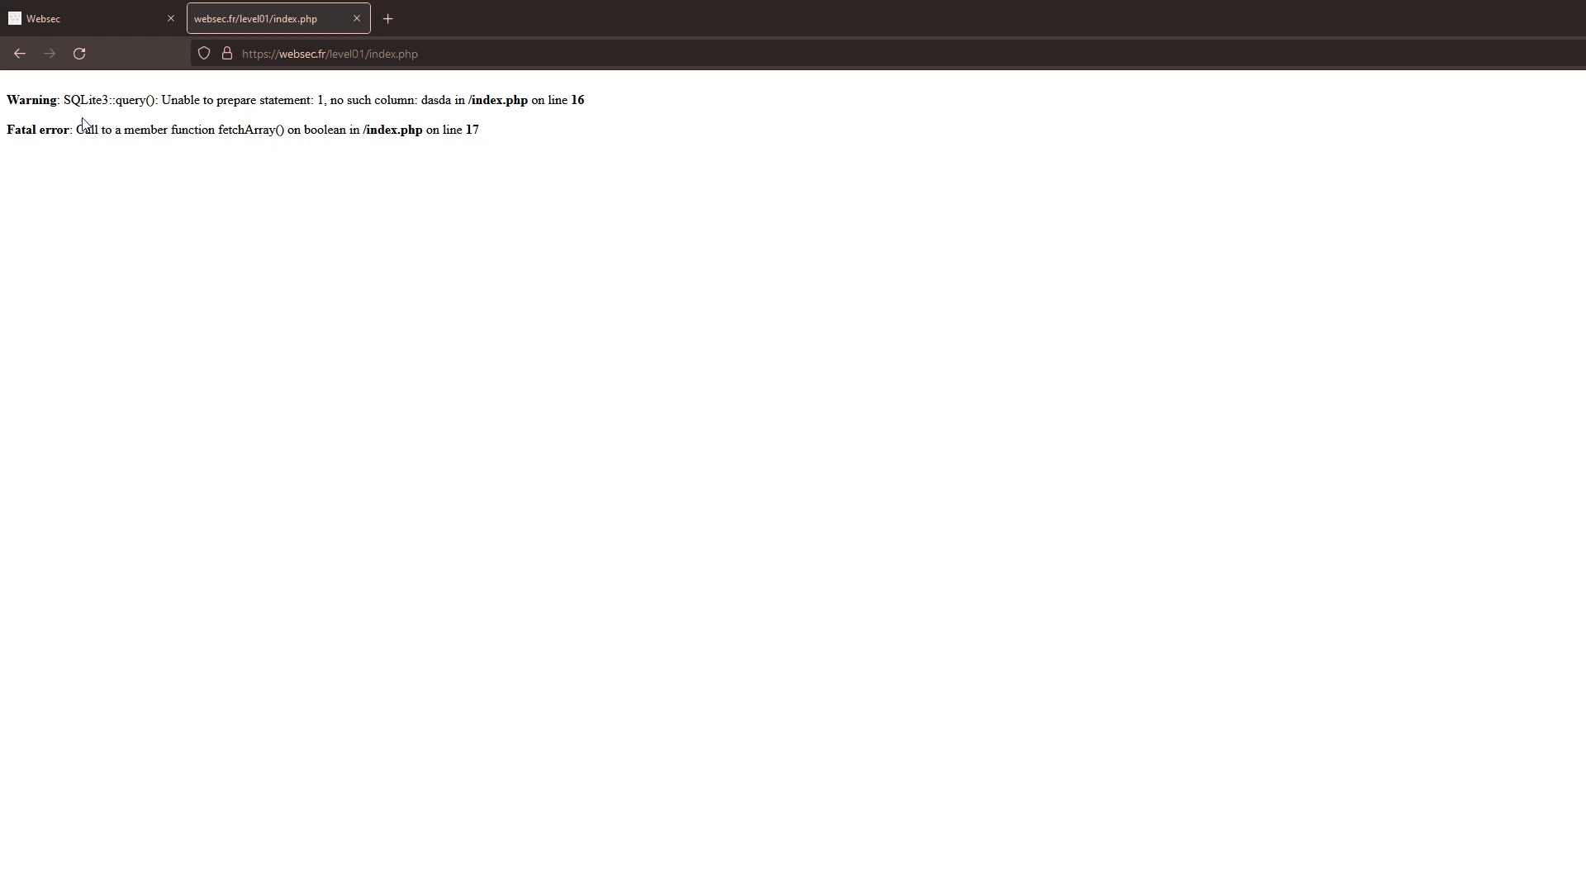
mouse_move(28, 114)
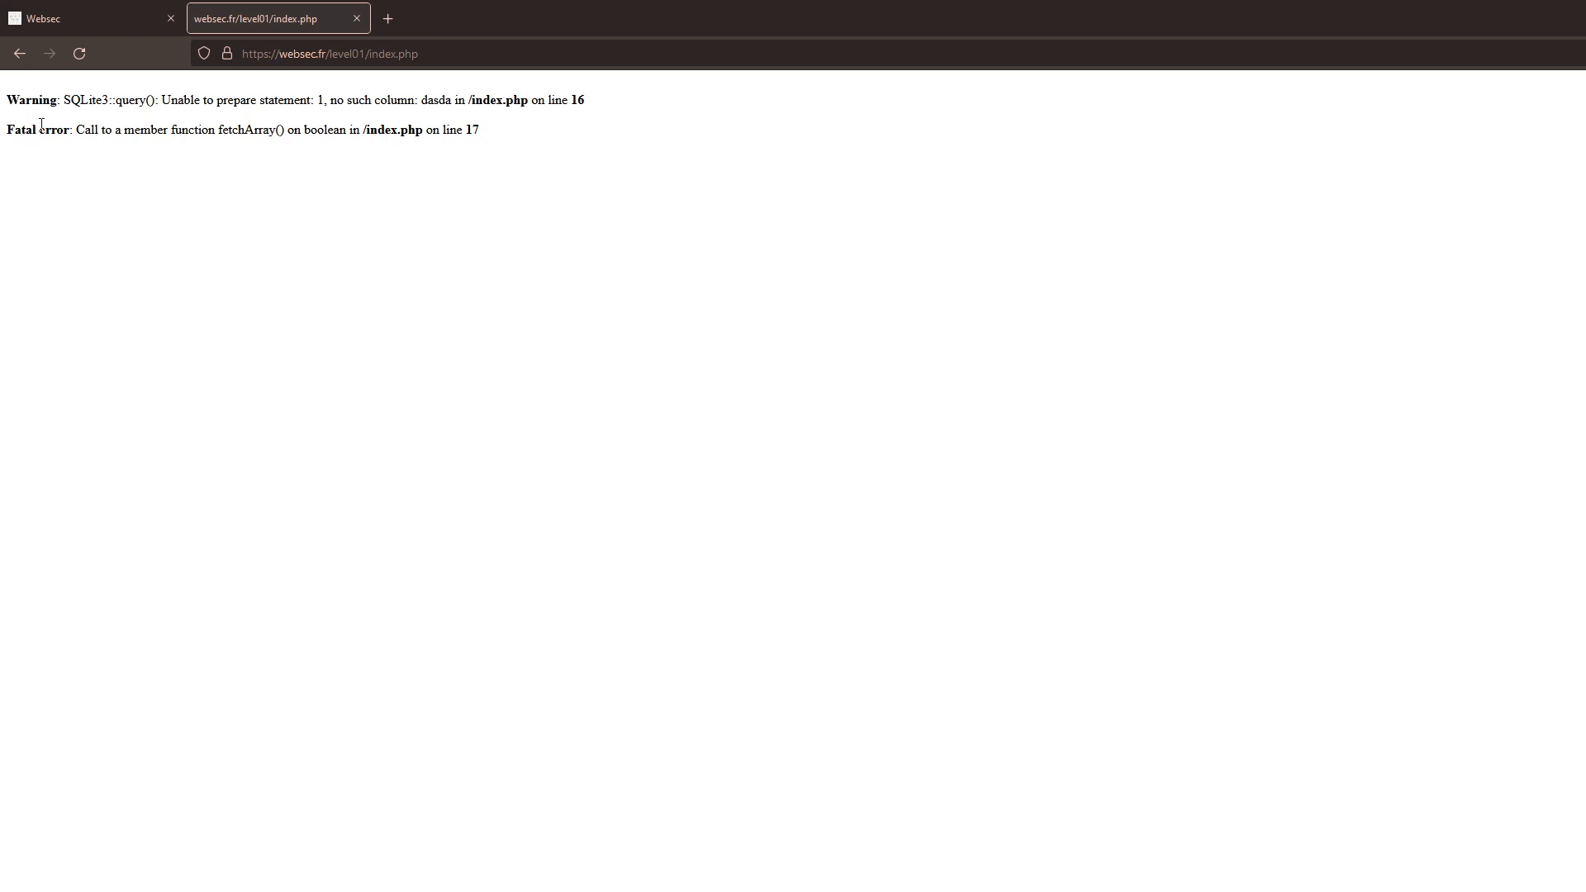
mouse_move(58, 99)
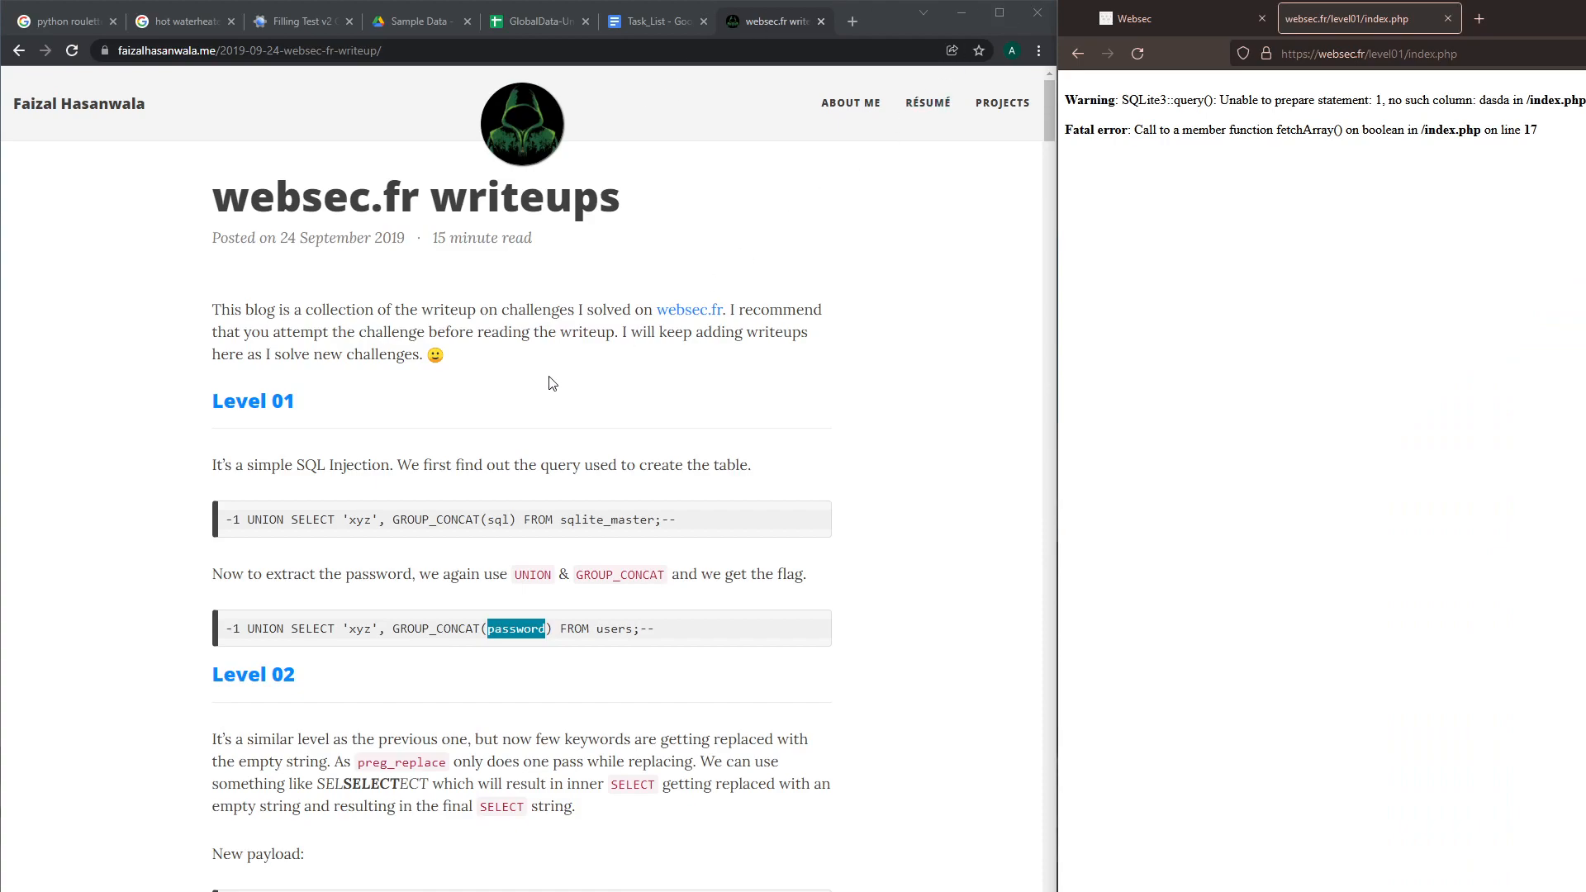
mouse_move(563, 303)
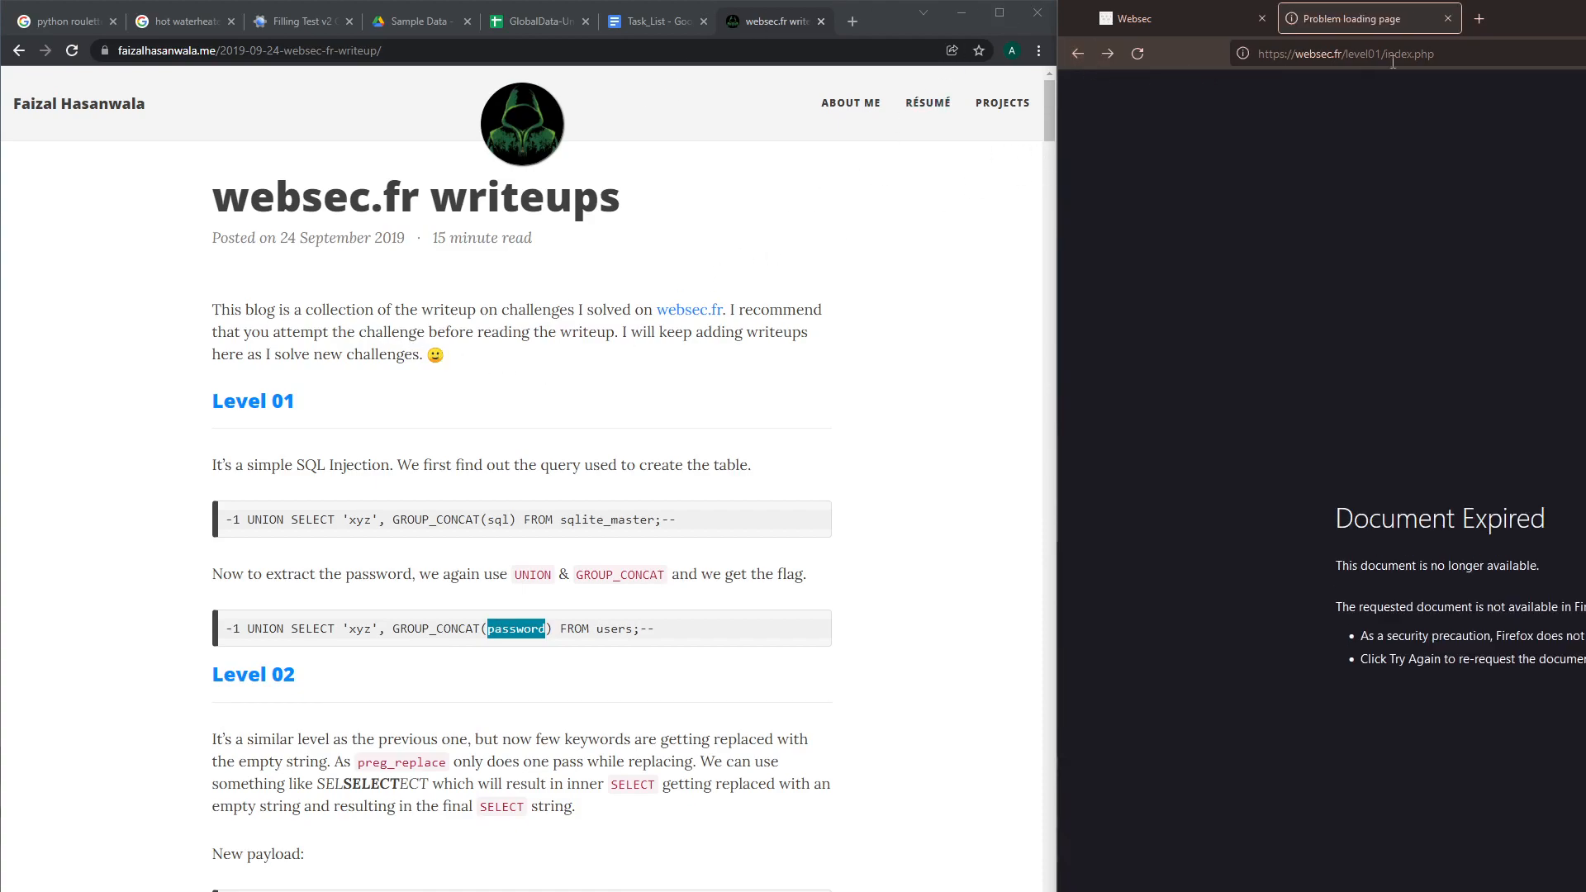
Reload the expired Level One page beside the websec.fr writeup.
left_click(1136, 54)
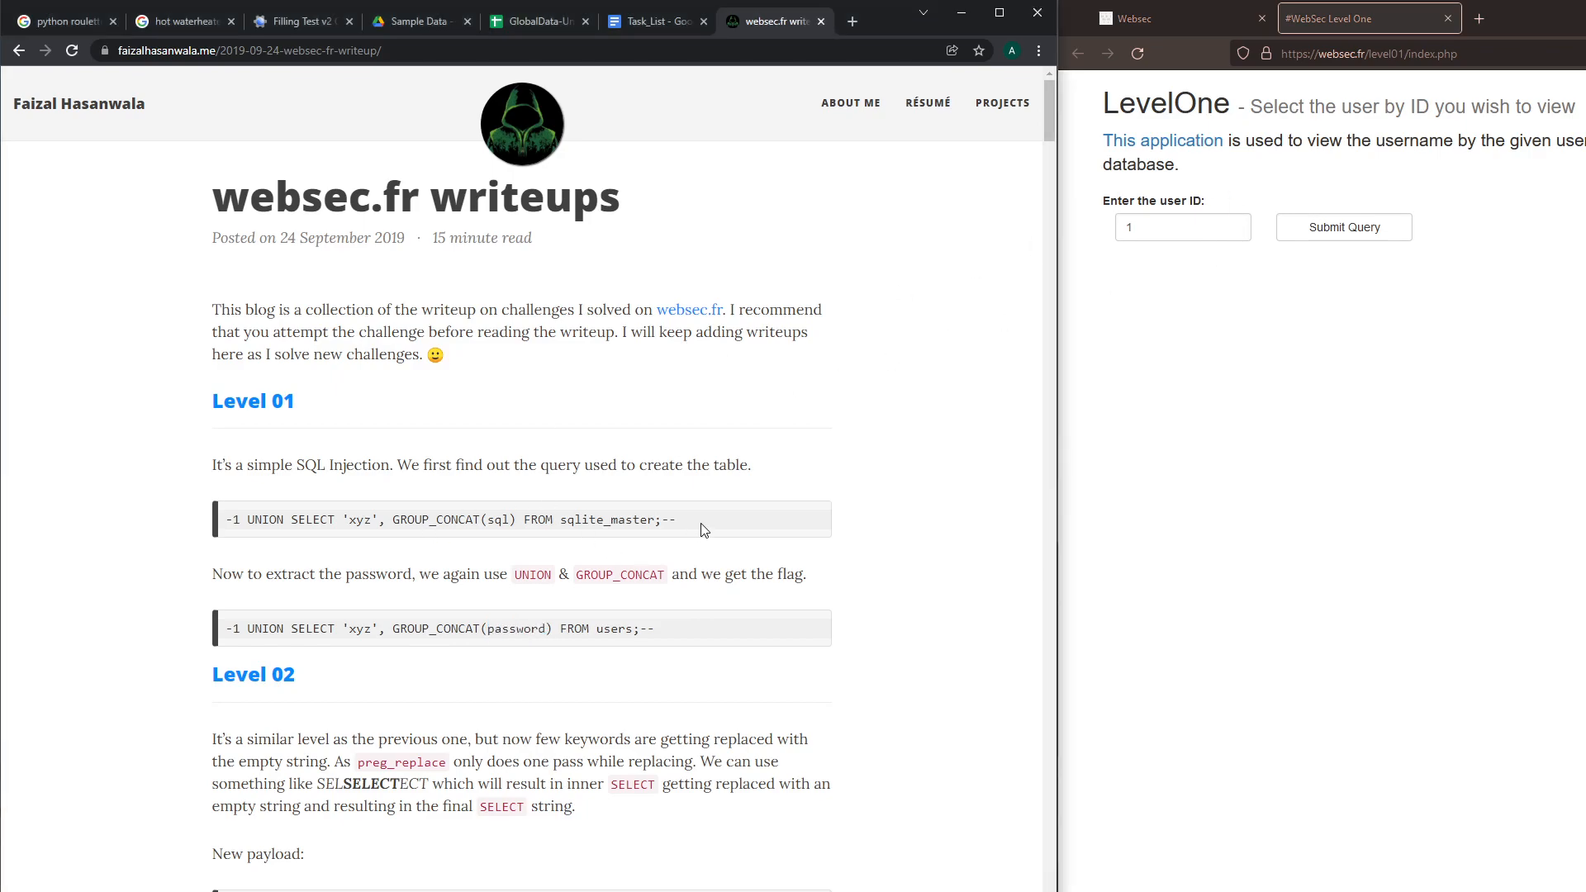
Submit the writeup's UNION SELECT GROUP_CONCAT(sql) FROM sqlite_master payload as the user ID.
right_click(450, 519)
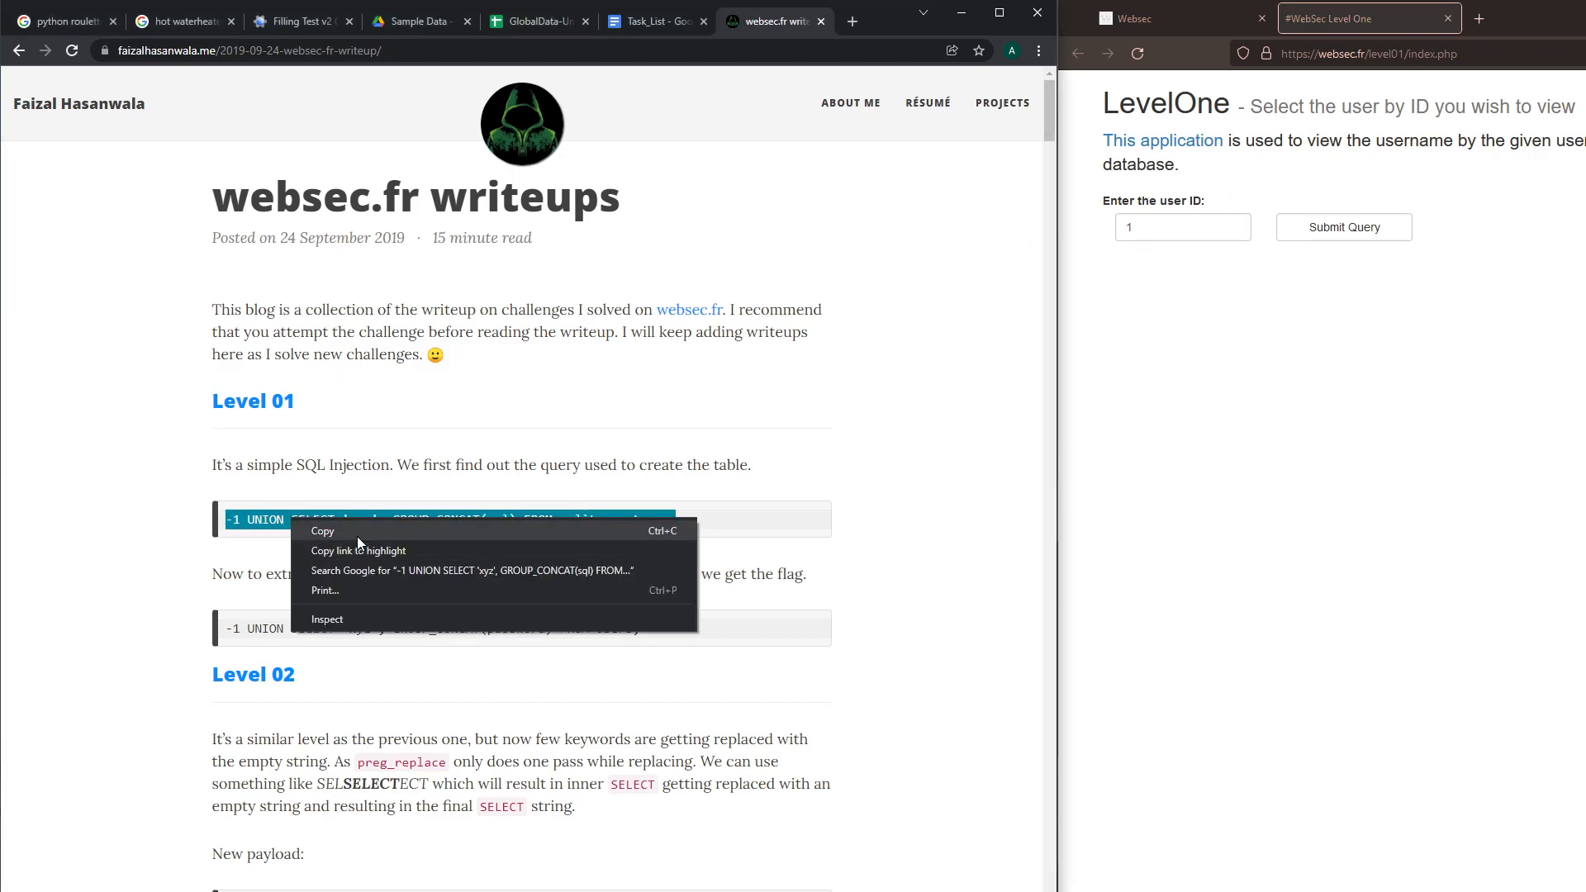
right_click(1181, 227)
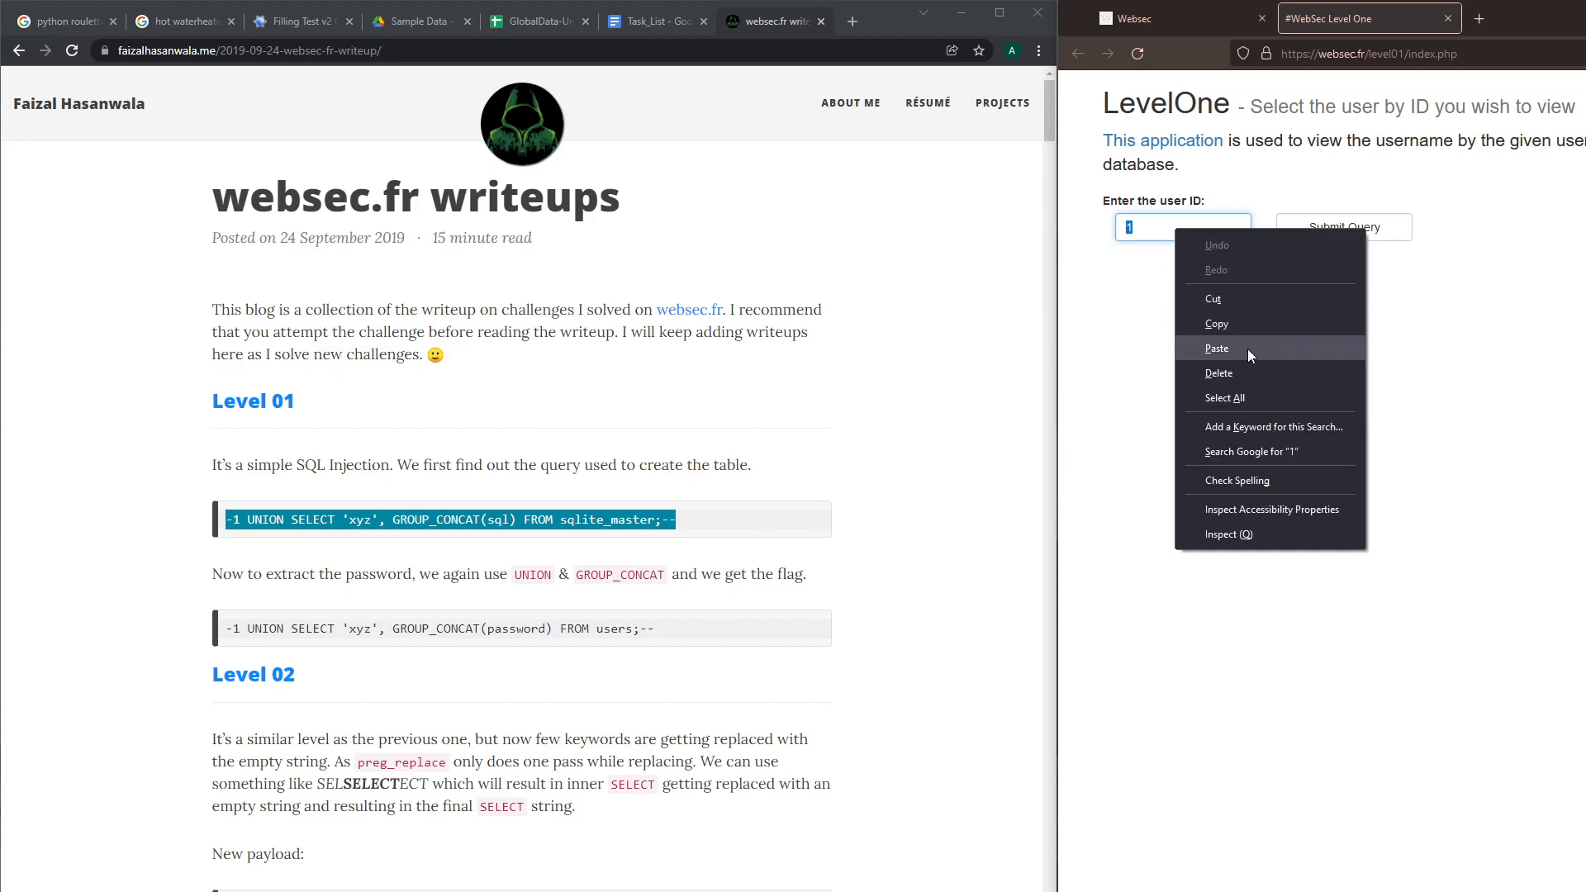
left_click(1217, 348)
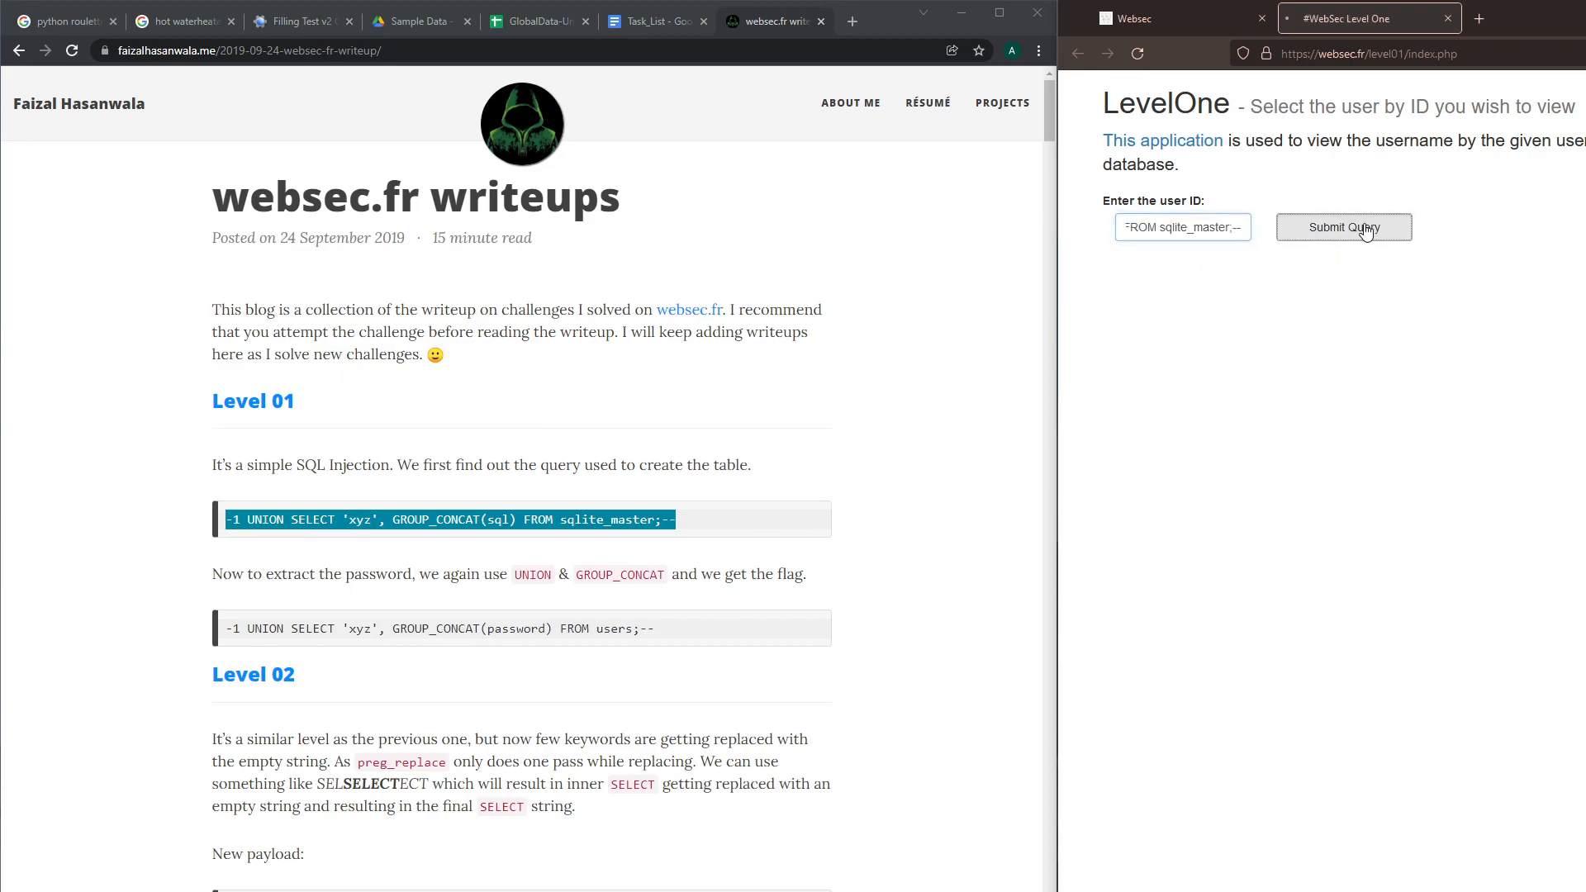
left_click(1343, 227)
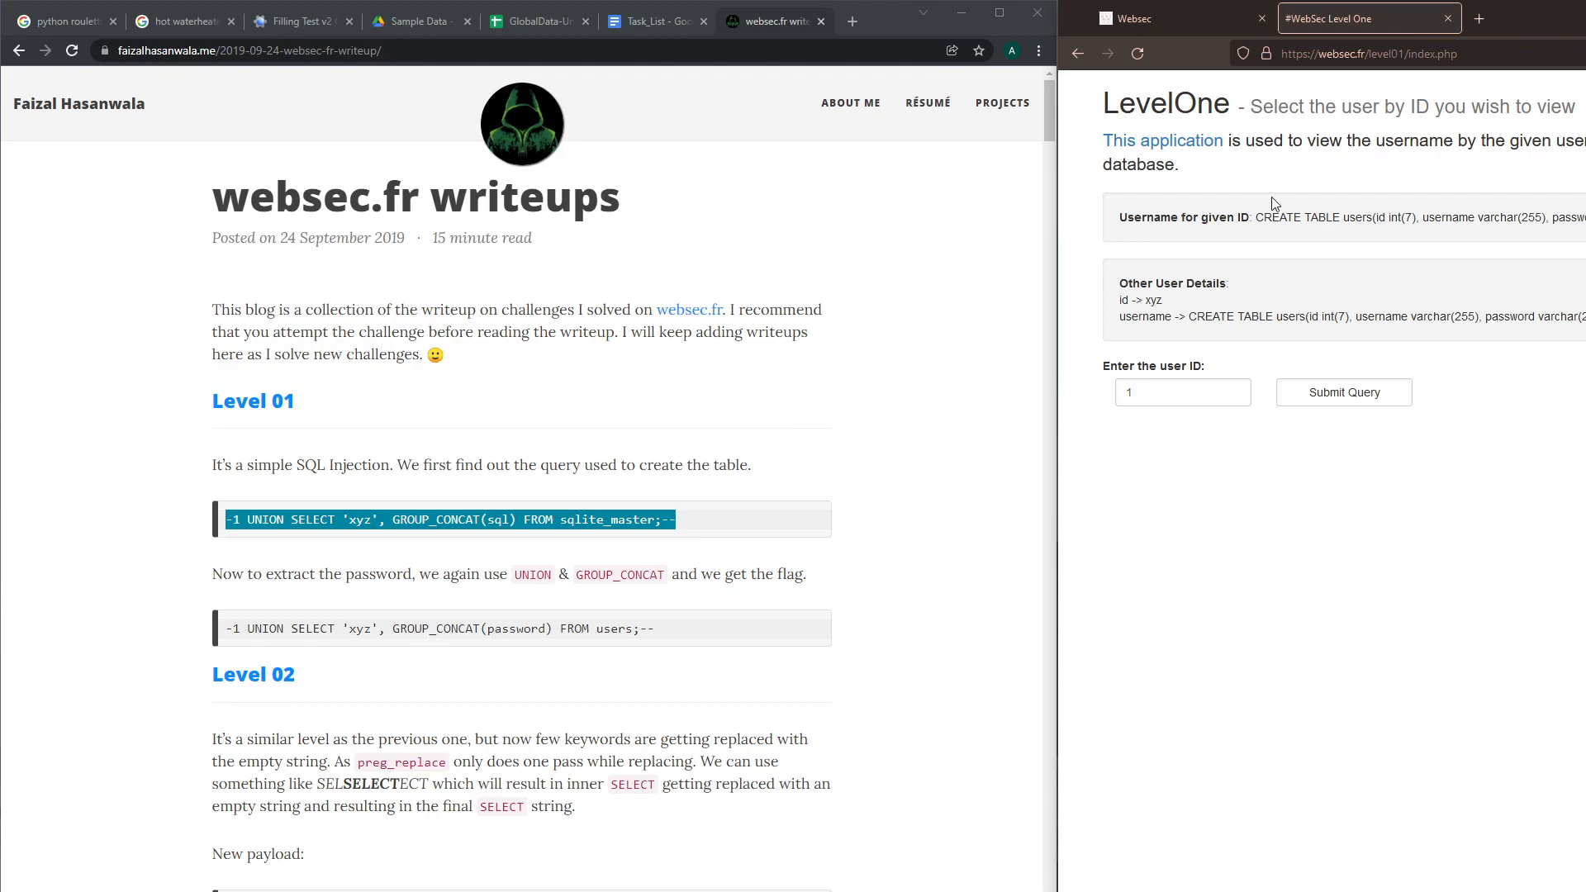
mouse_move(1342, 213)
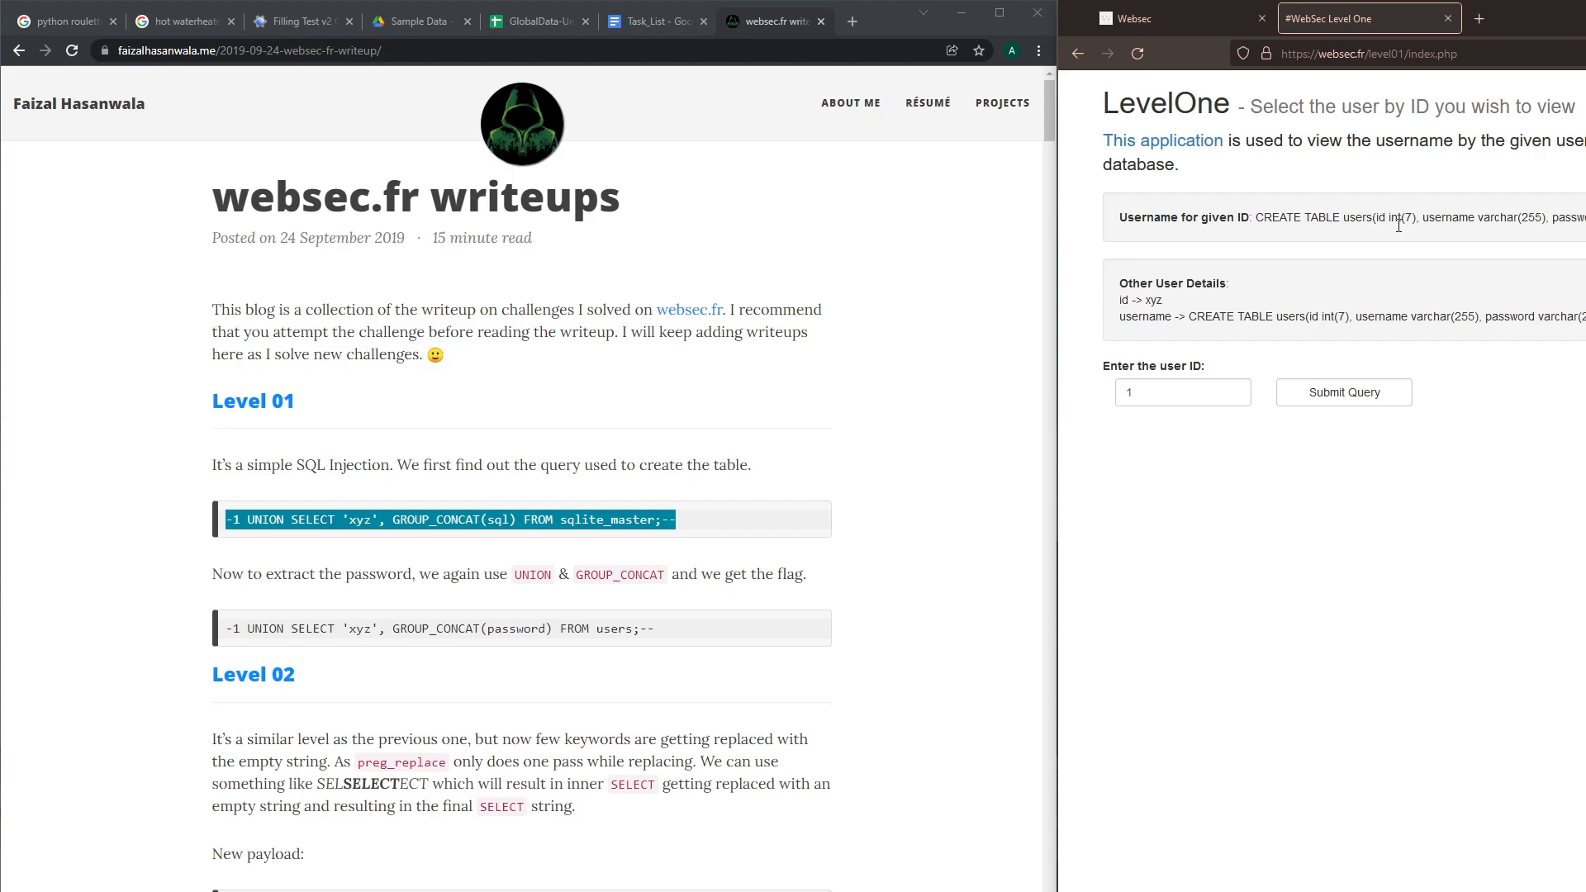
mouse_move(1396, 191)
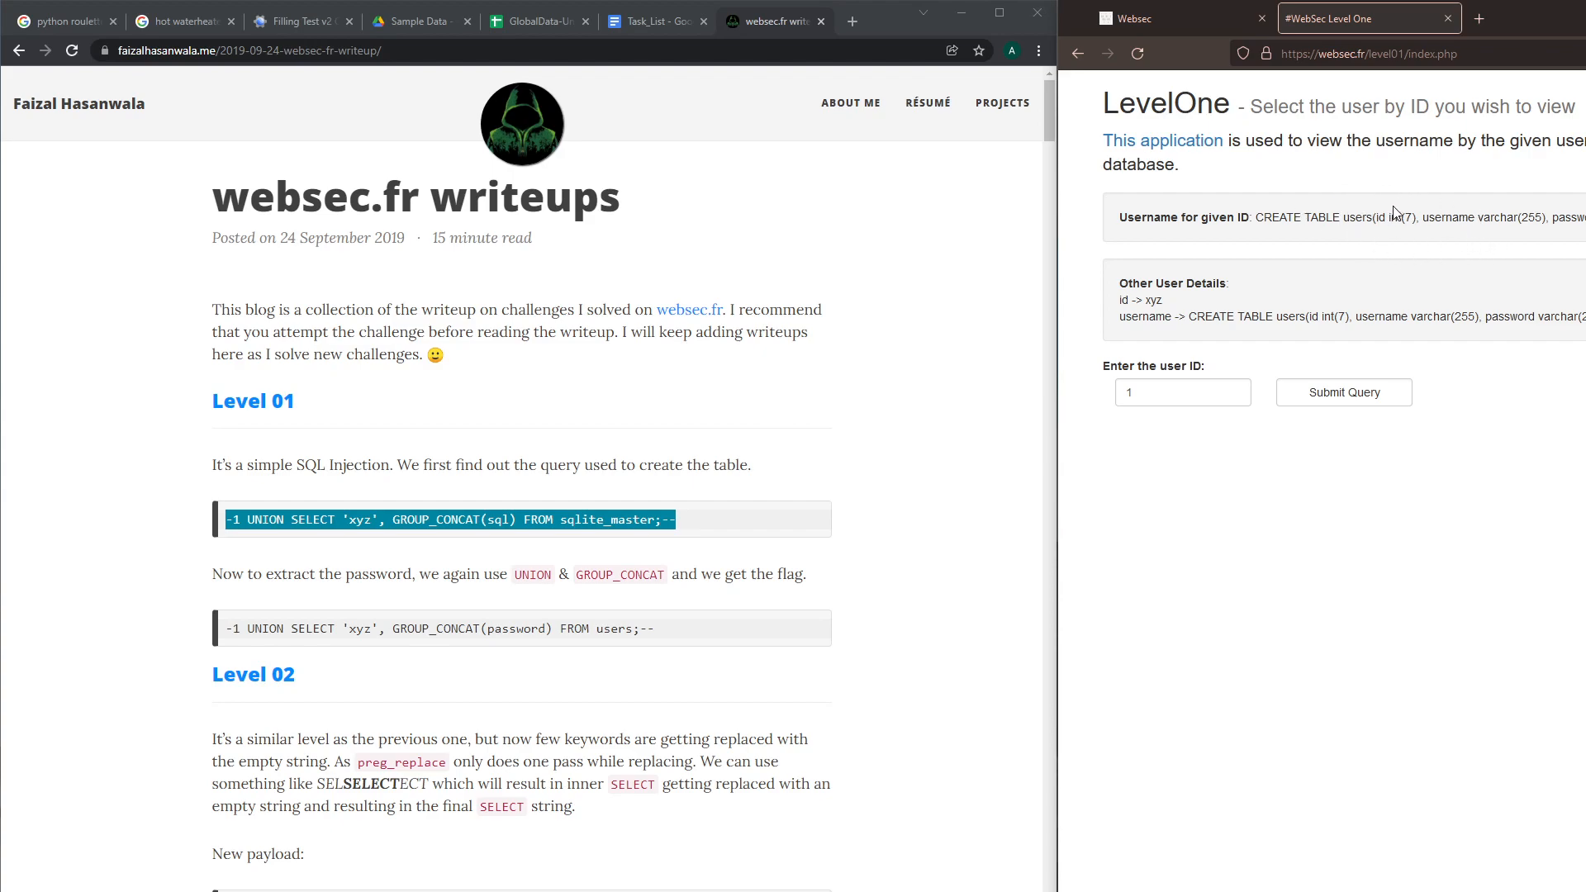
mouse_move(1357, 243)
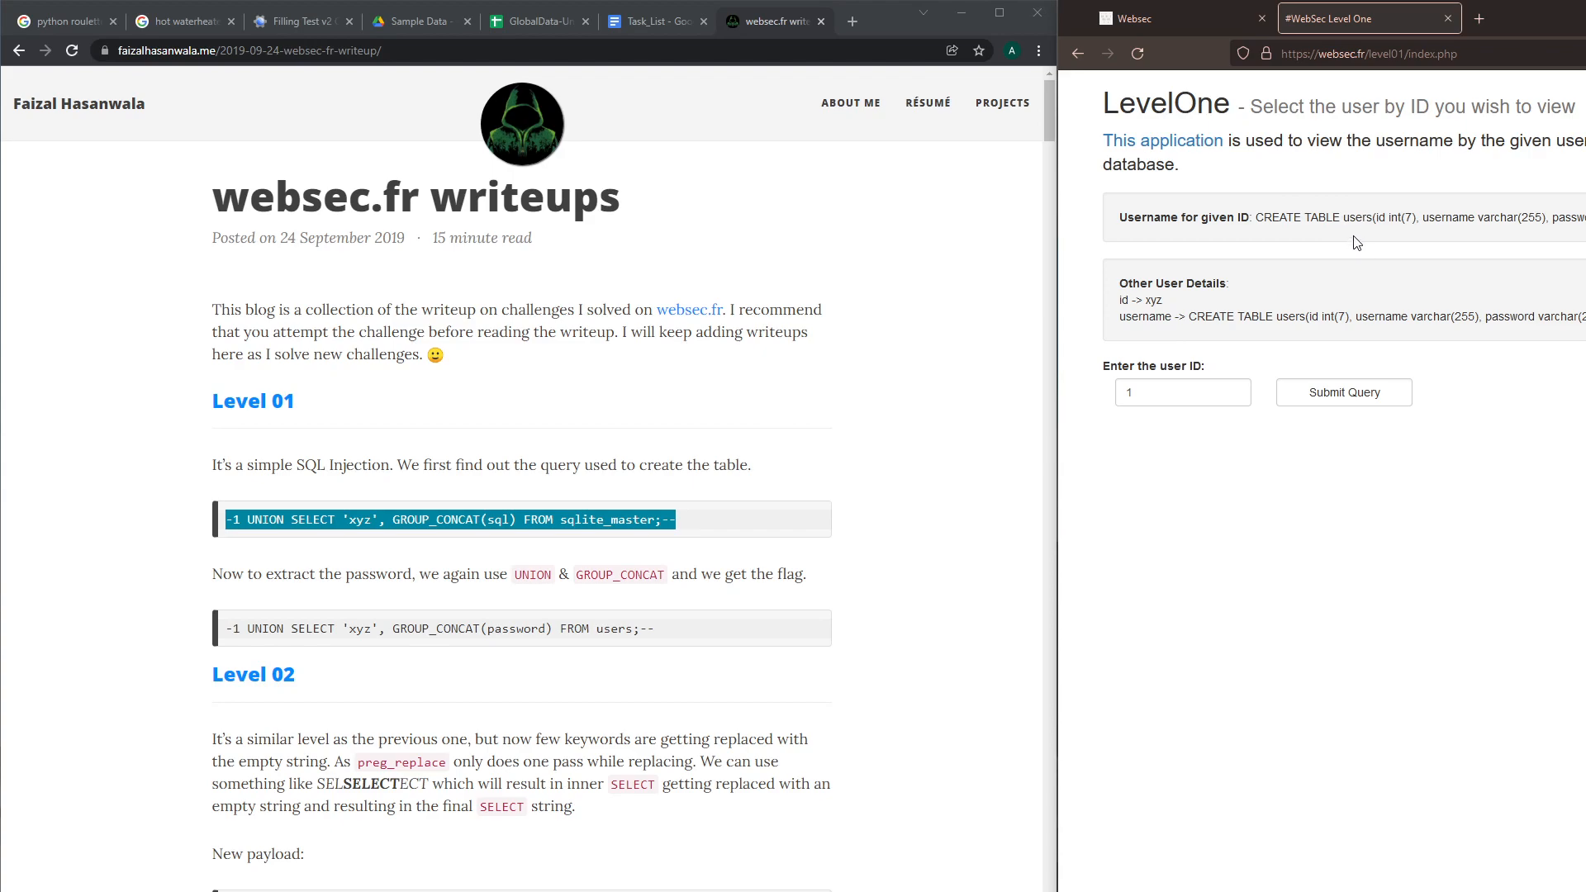
mouse_move(1405, 207)
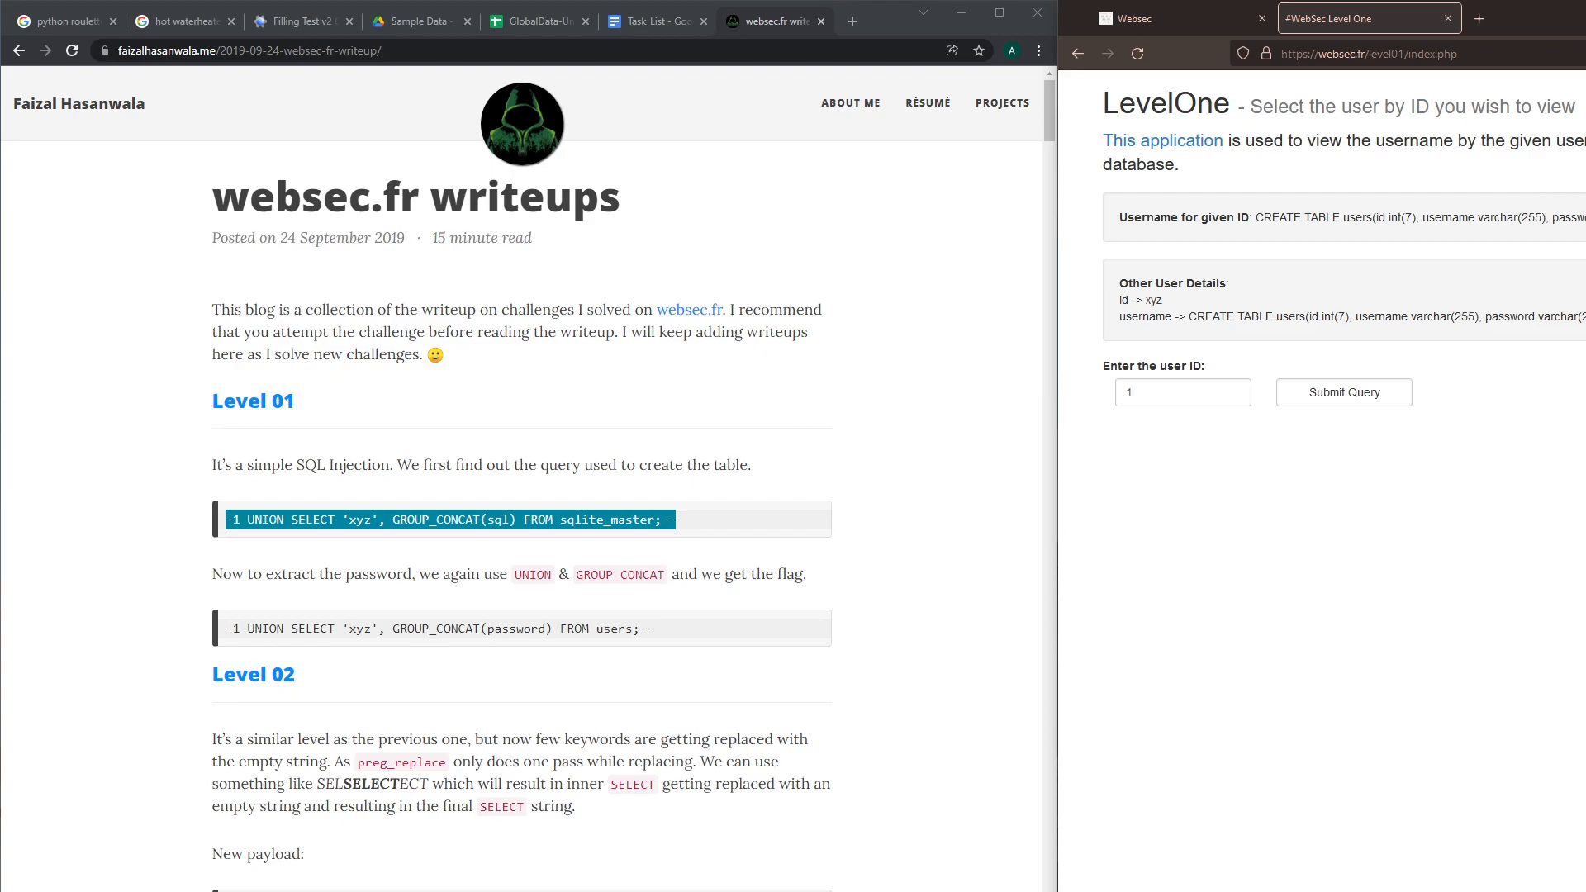
mouse_move(1255, 355)
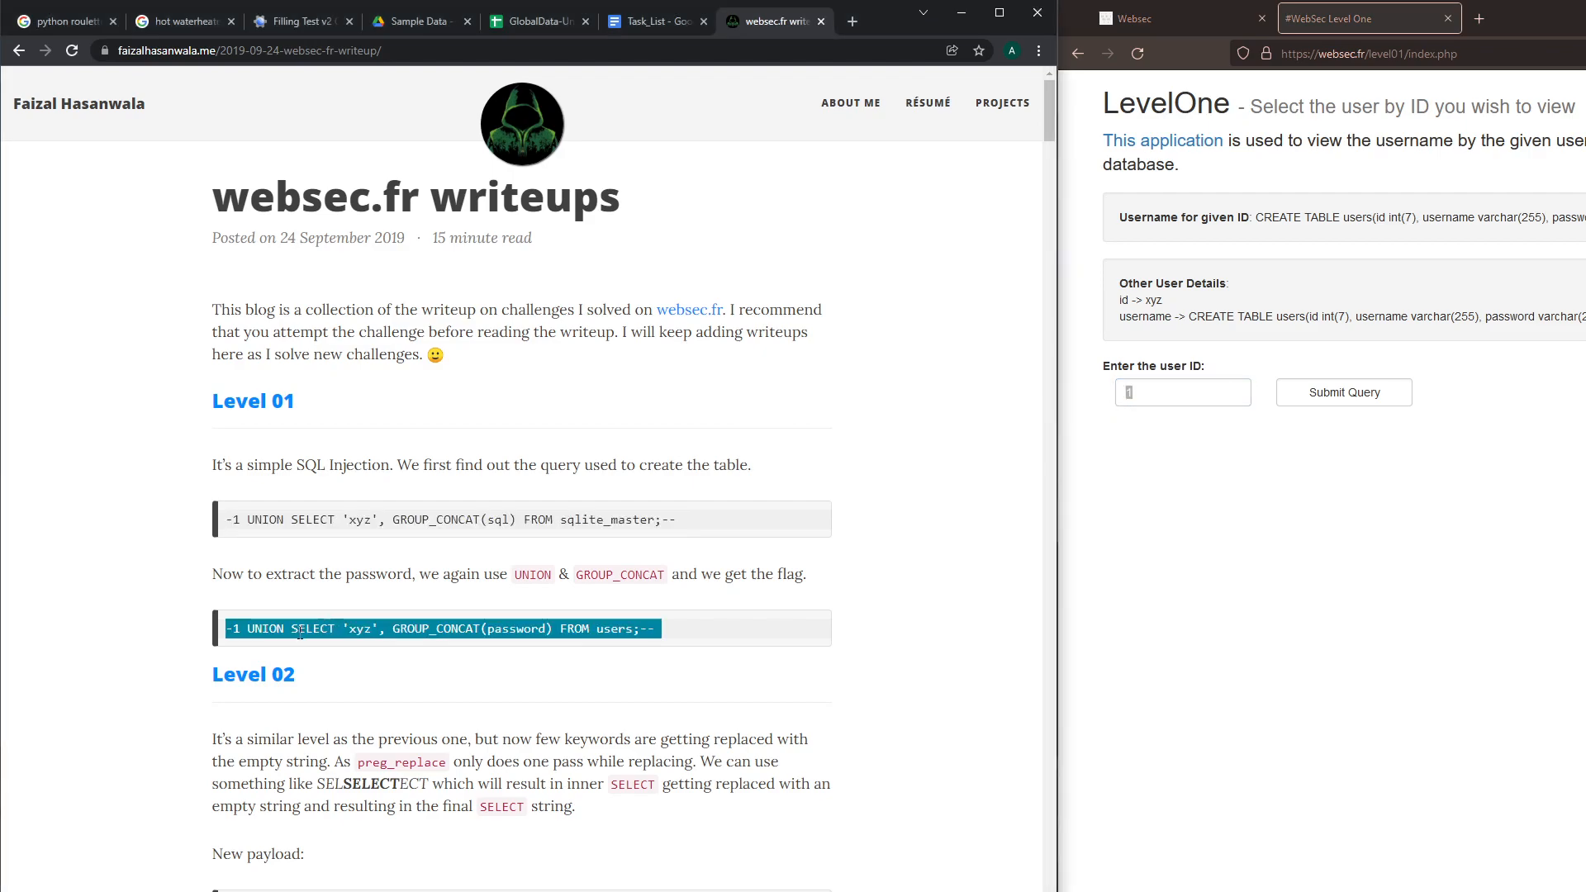
mouse_move(425, 604)
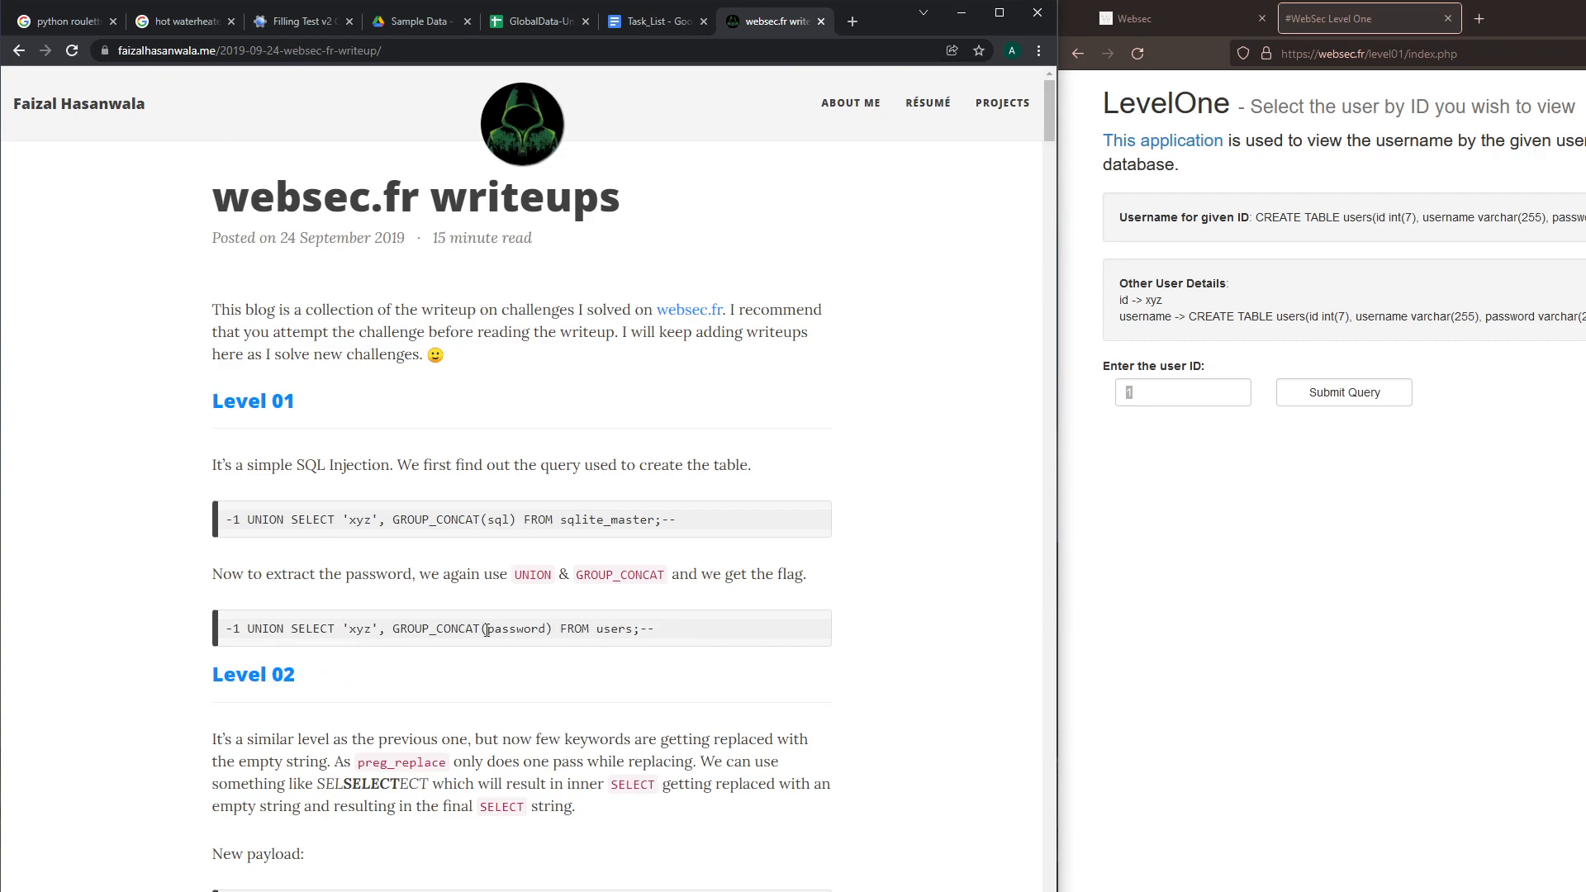
mouse_move(492, 554)
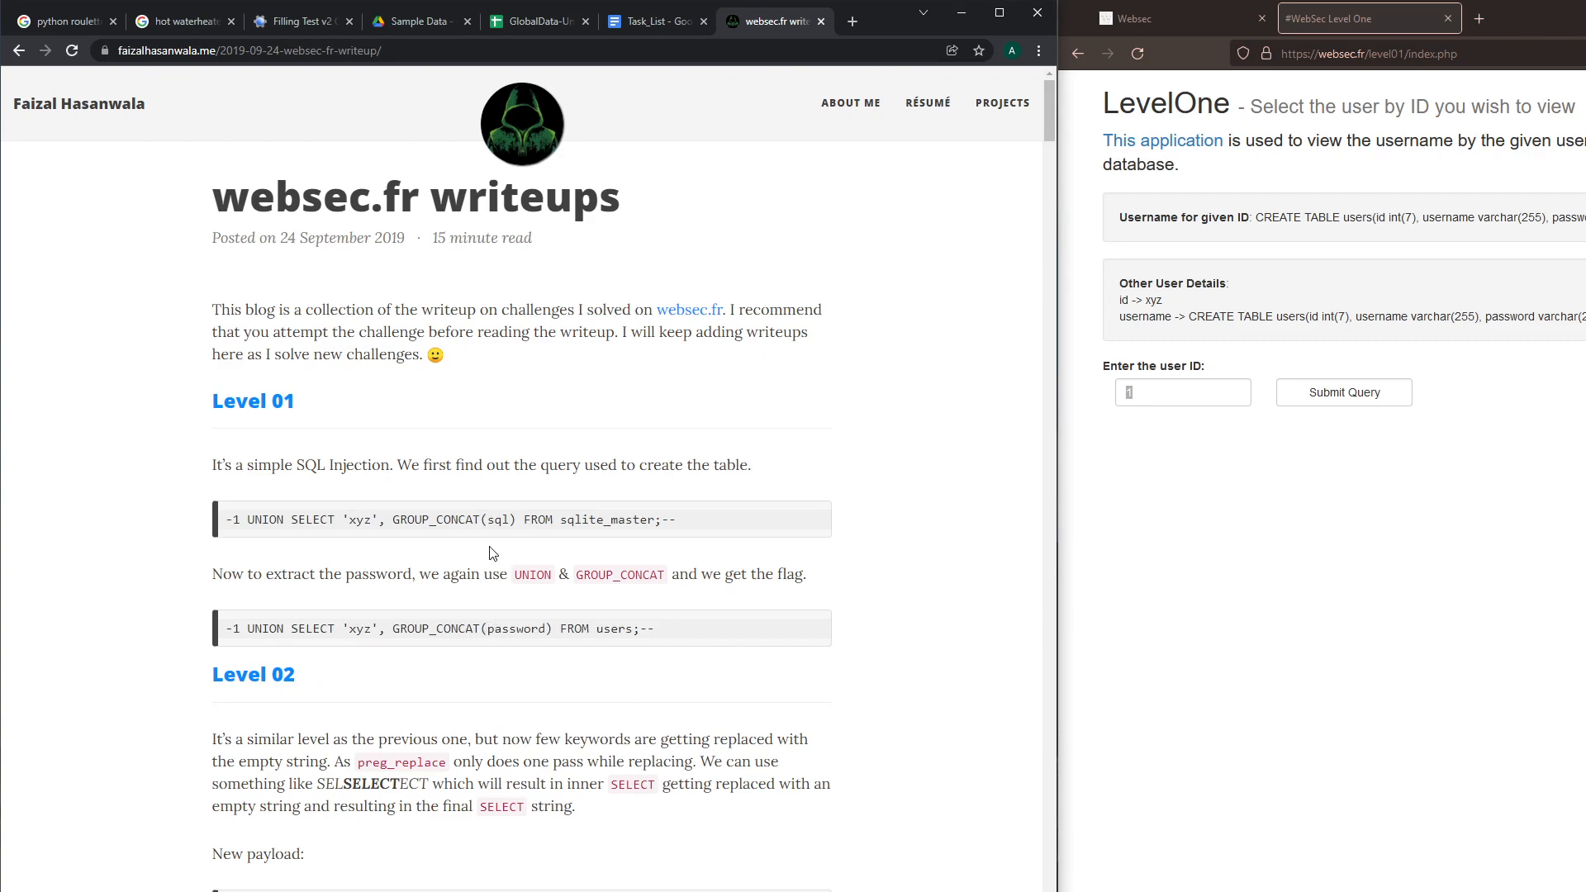
double_click(495, 519)
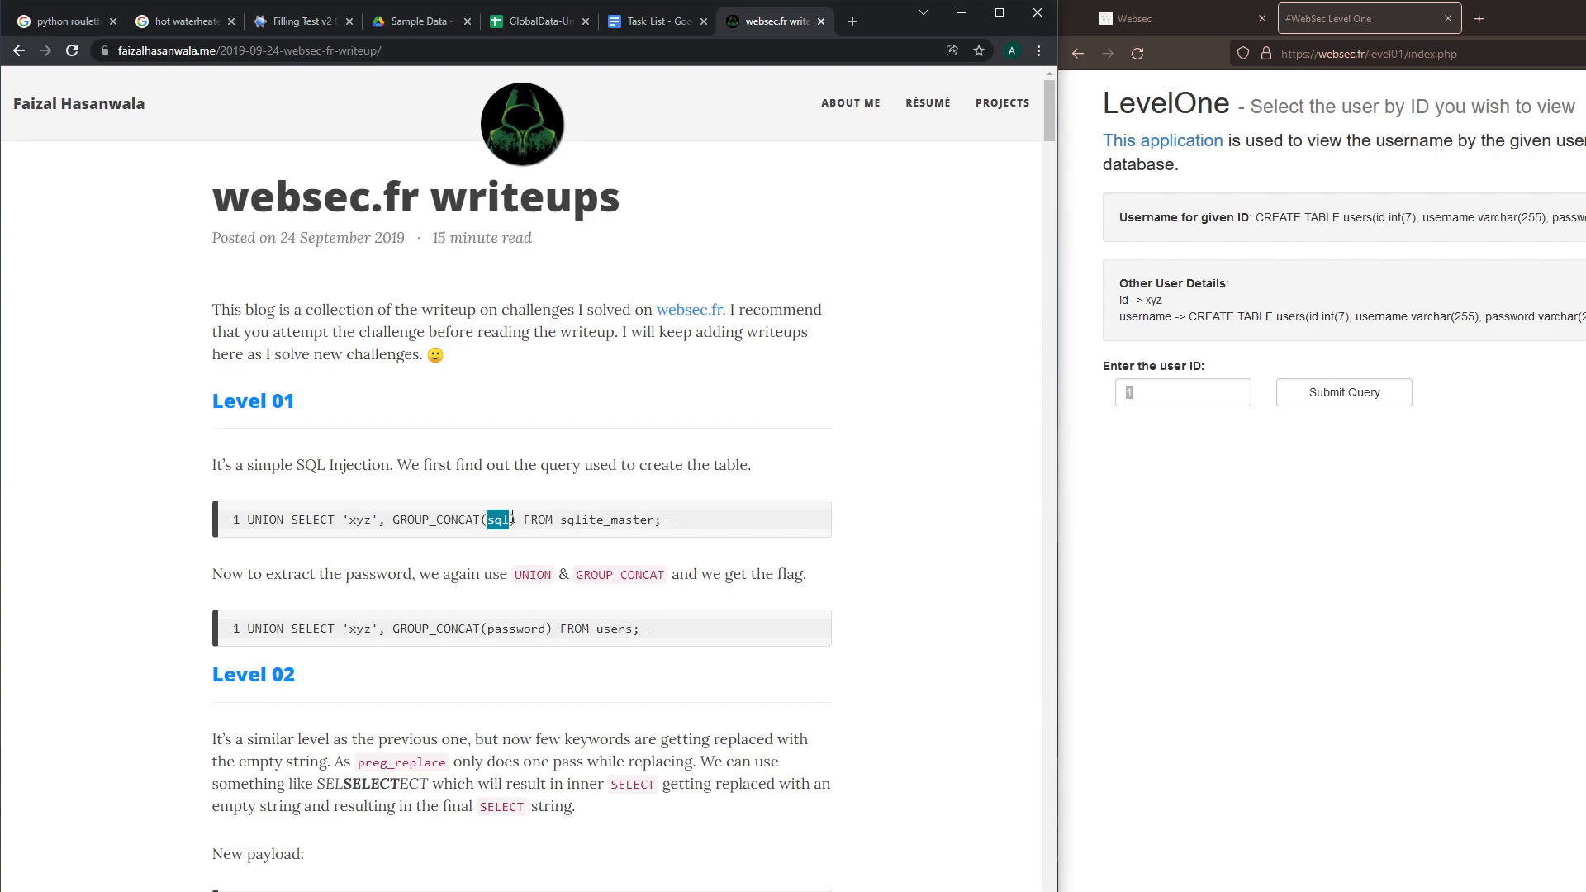
mouse_move(564, 547)
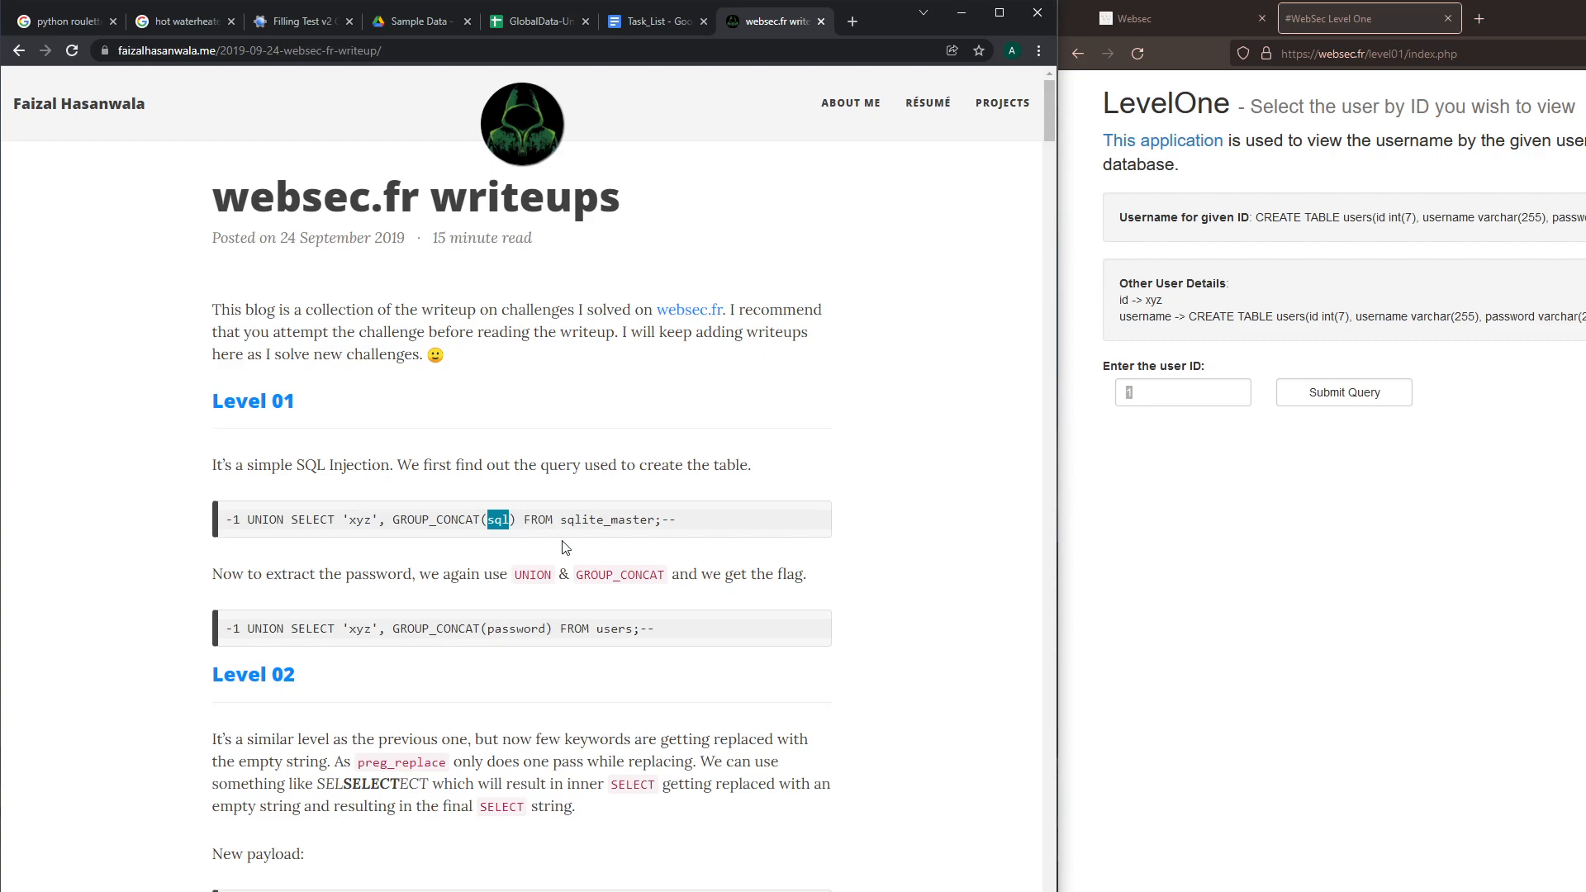
mouse_move(594, 514)
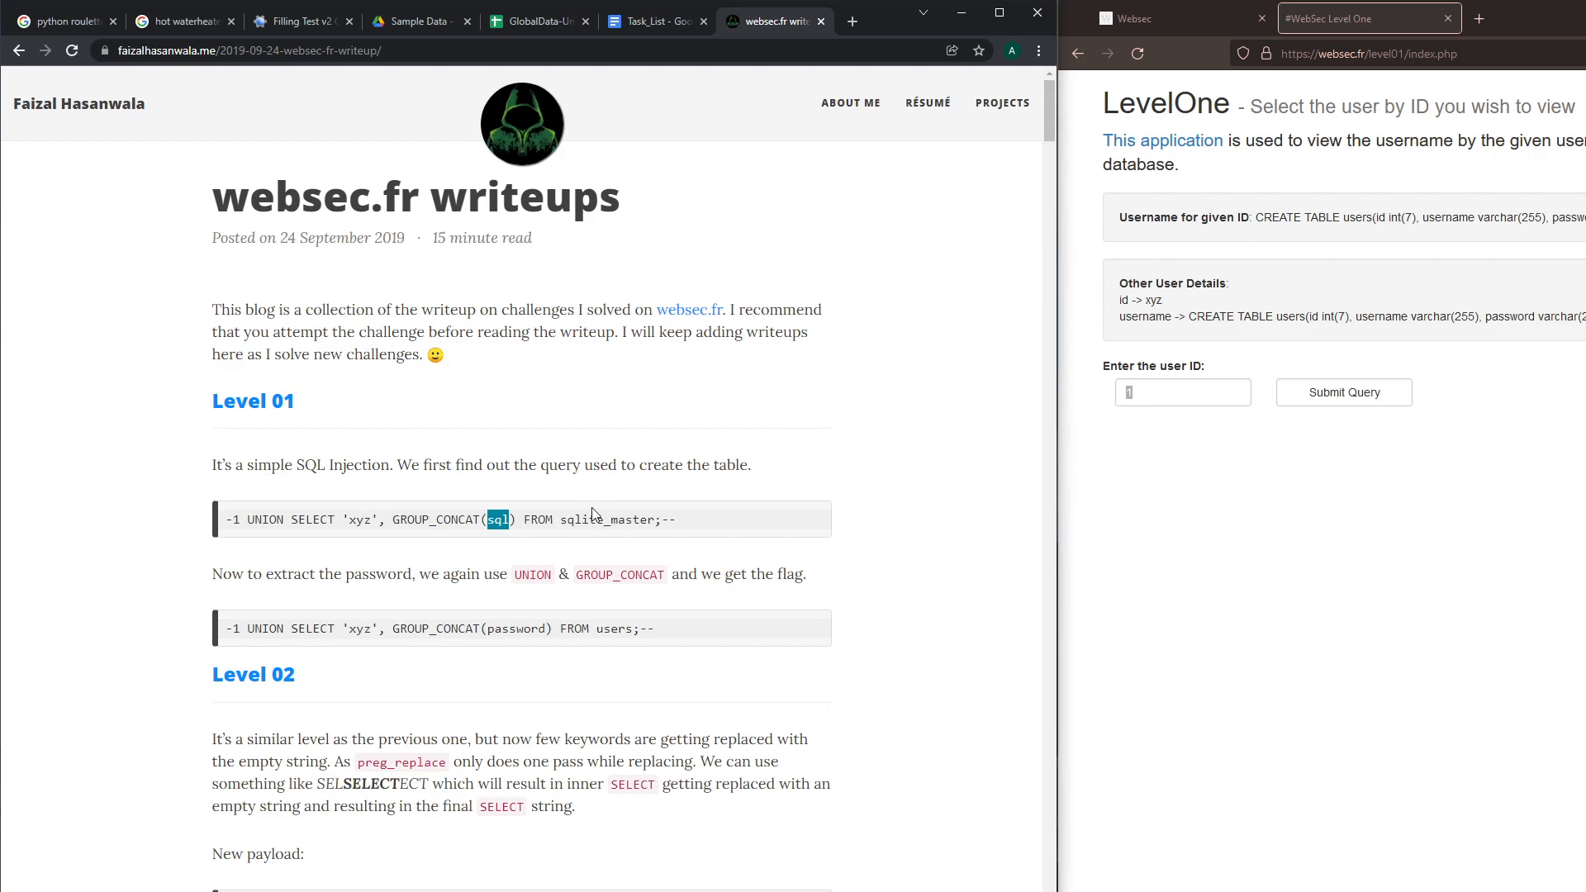
mouse_move(614, 644)
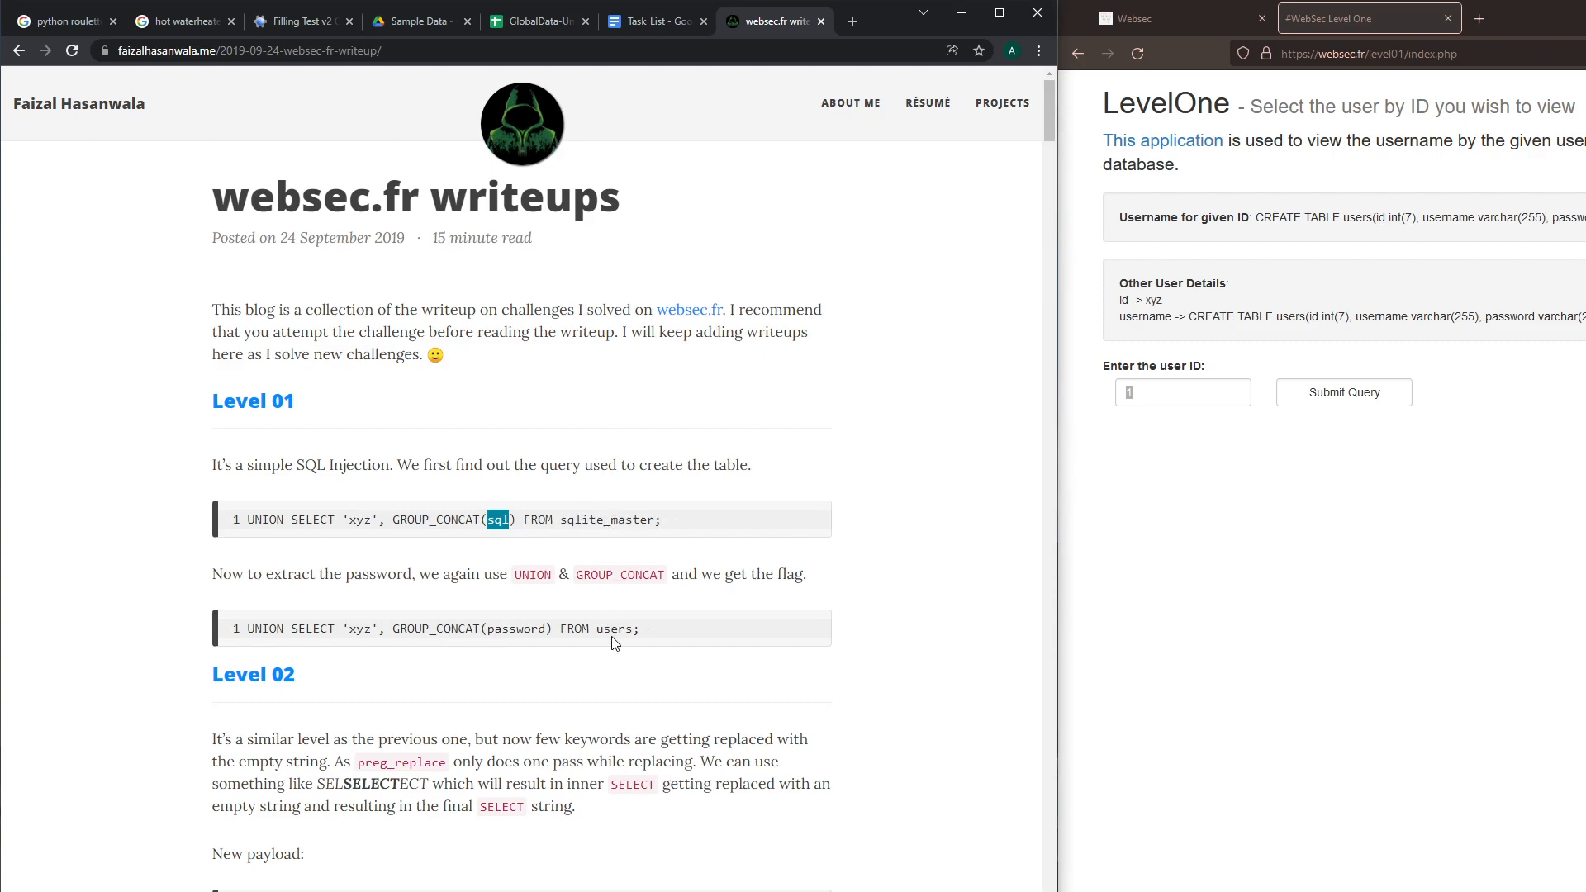
mouse_move(588, 510)
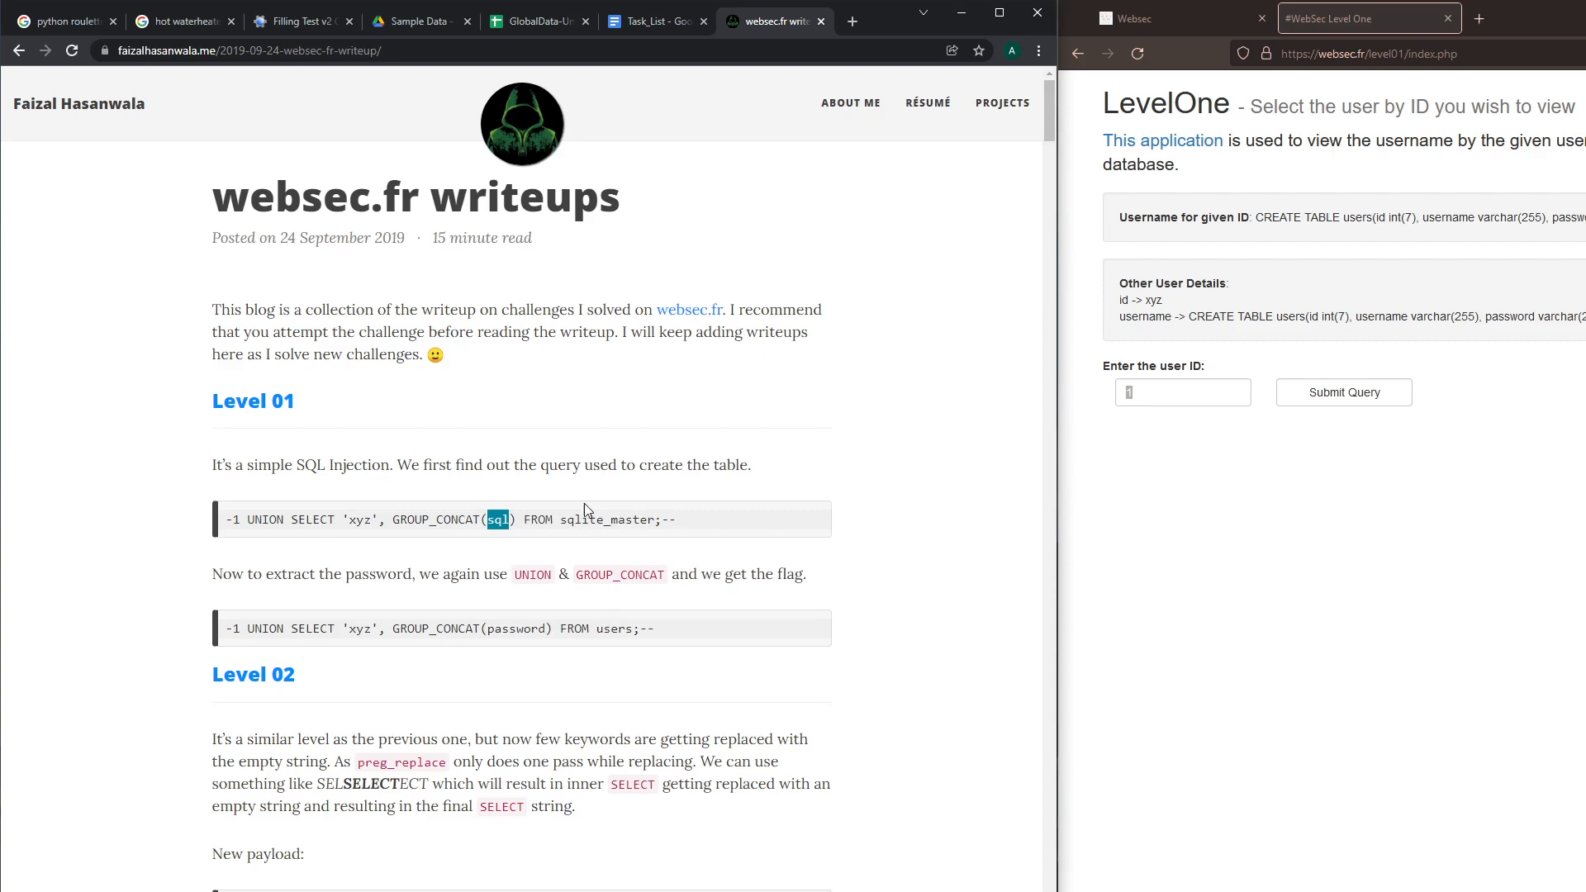
mouse_move(627, 518)
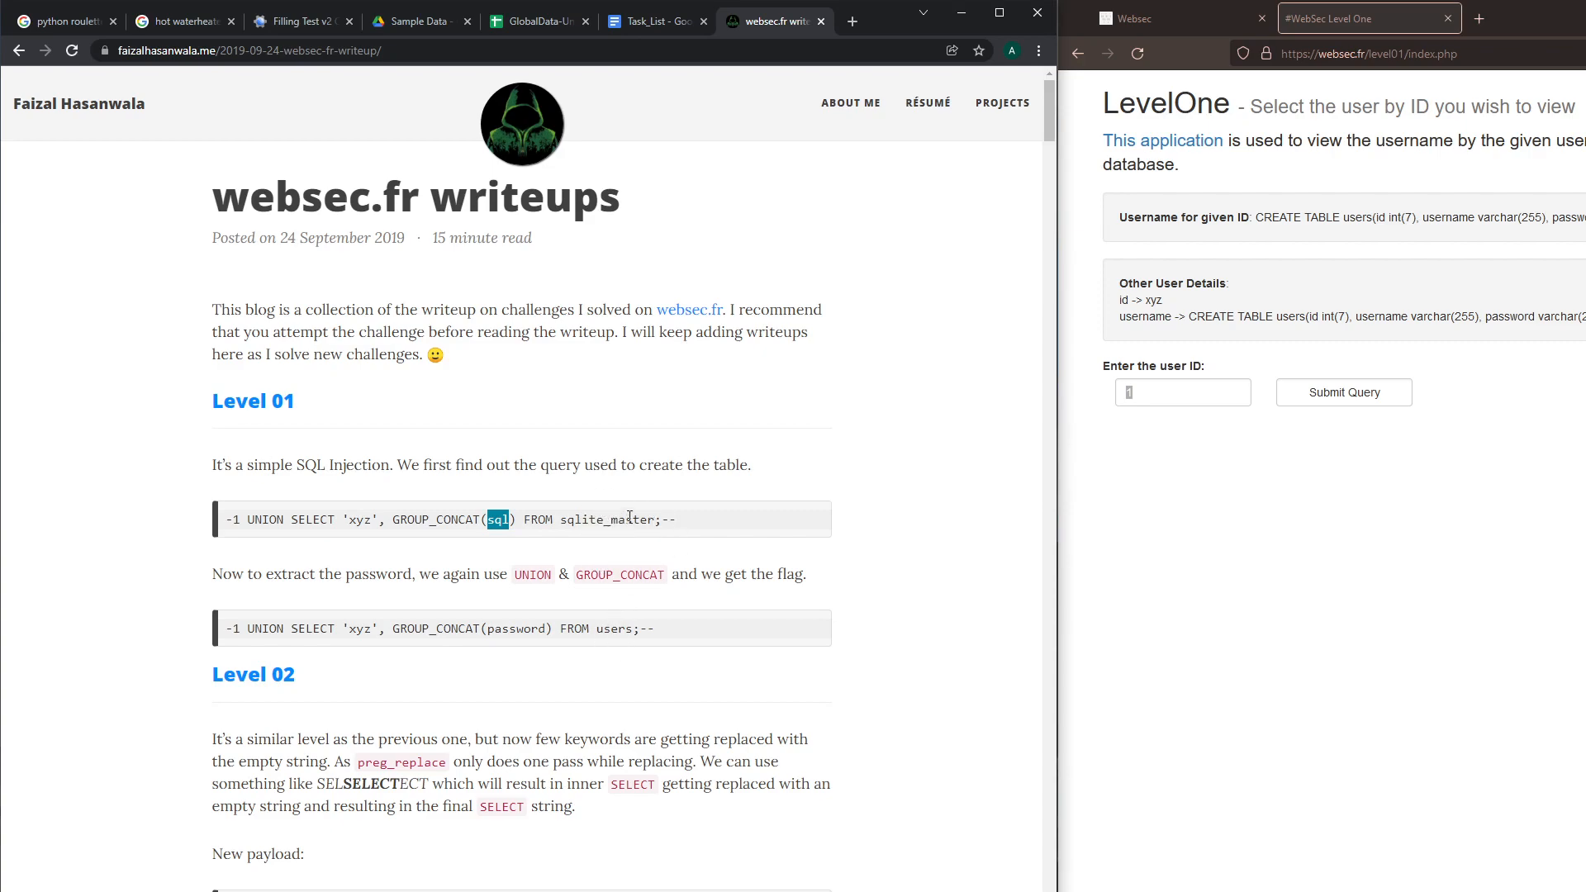
mouse_move(614, 628)
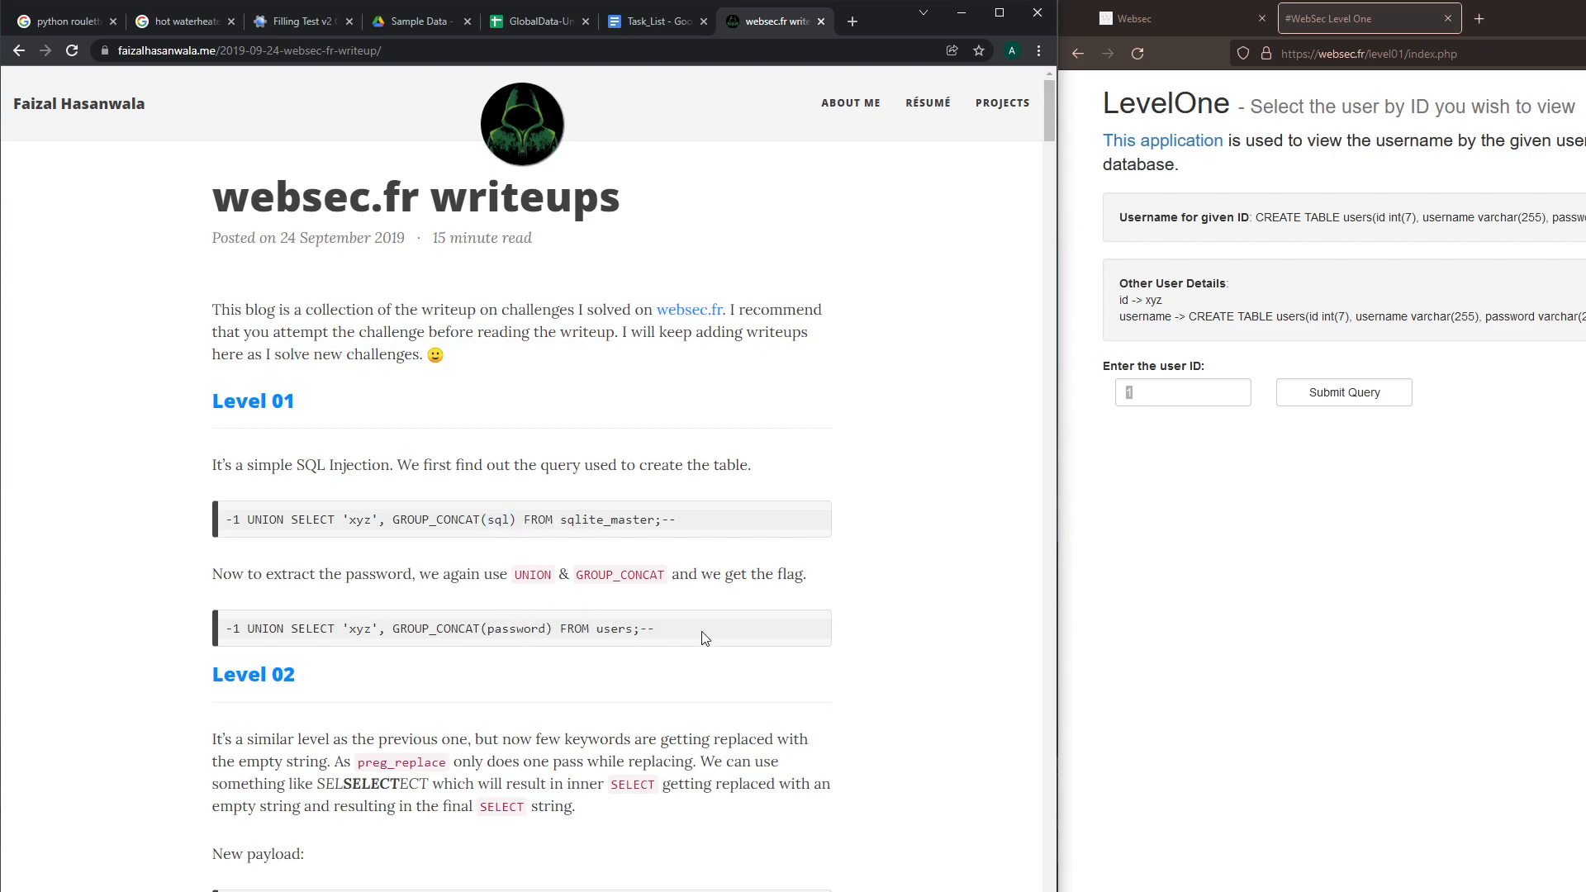
Submit the GROUP_CONCAT(password) FROM users payload and select the WEBSEC flag.
triple_click(441, 628)
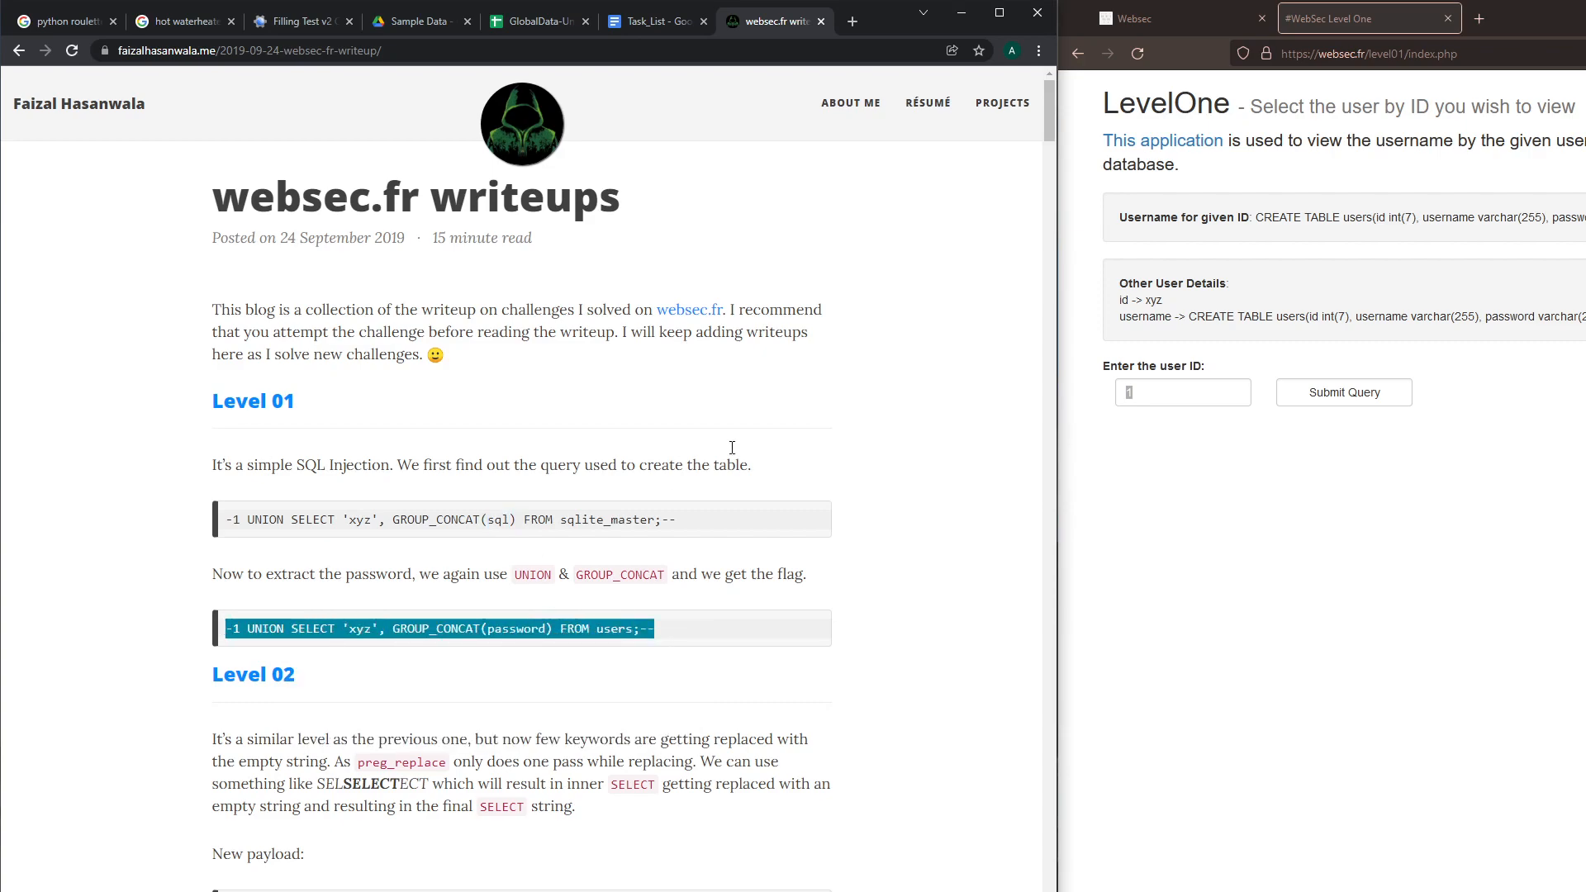
right_click(1182, 392)
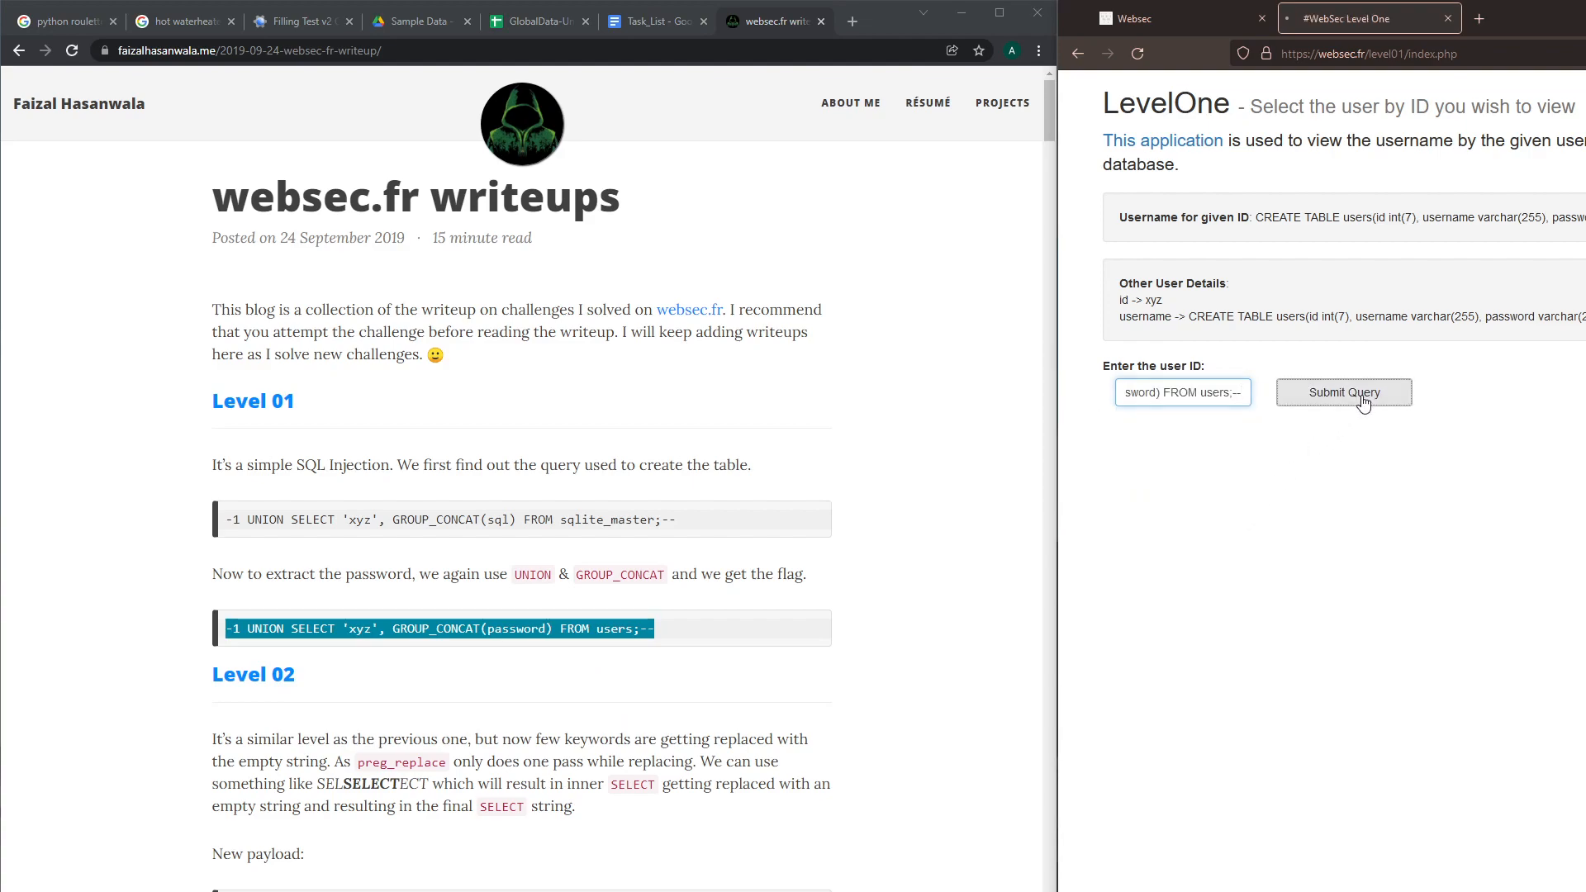
left_click(1344, 392)
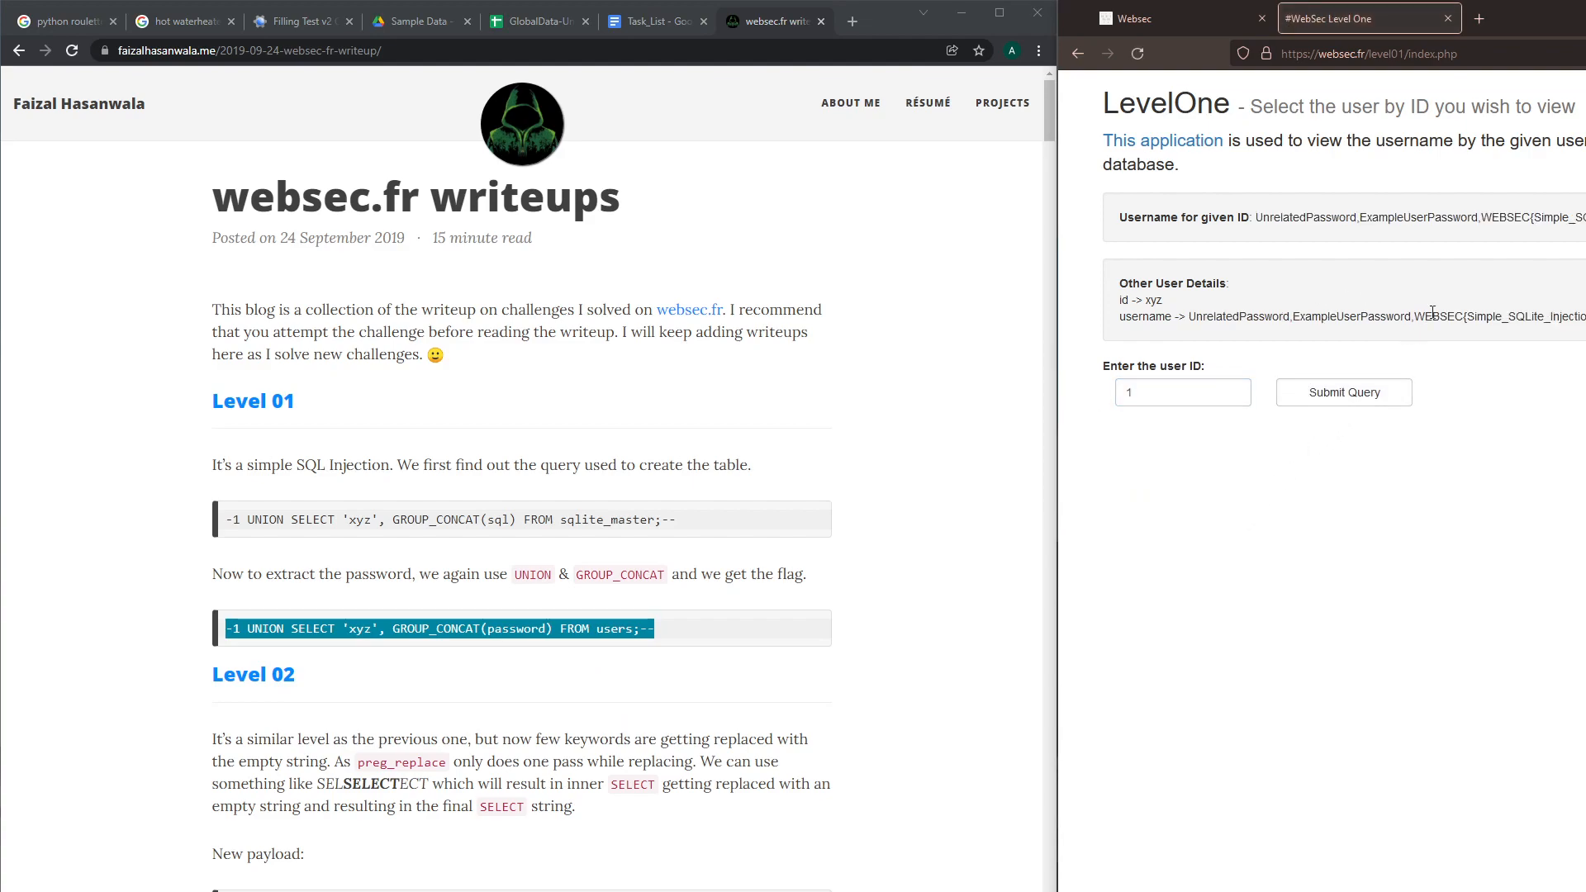
double_click(1498, 316)
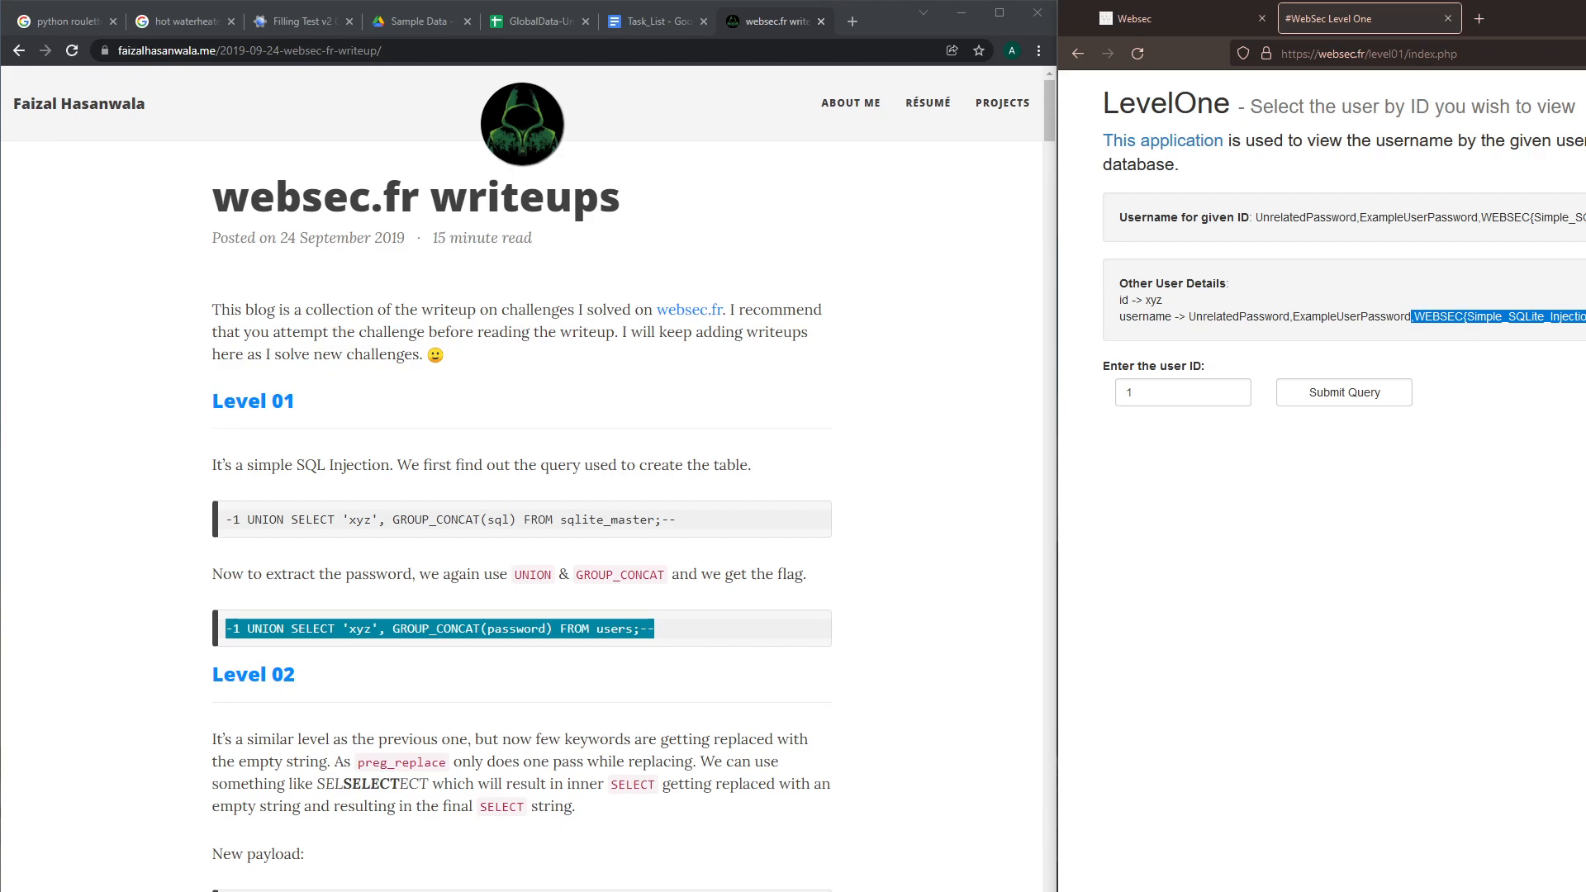
mouse_move(1574, 216)
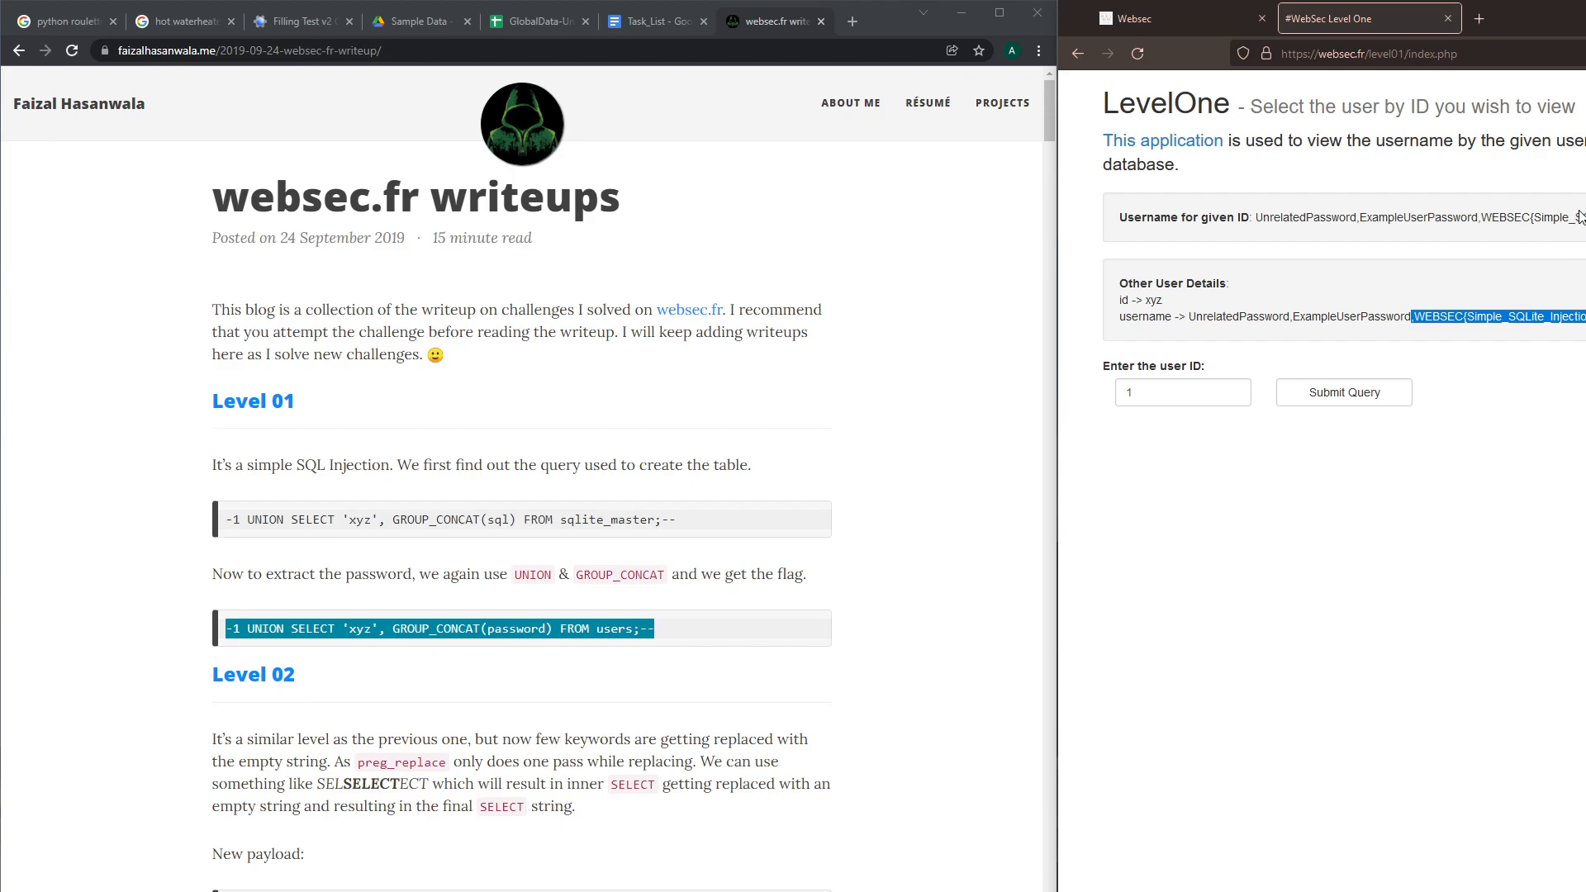